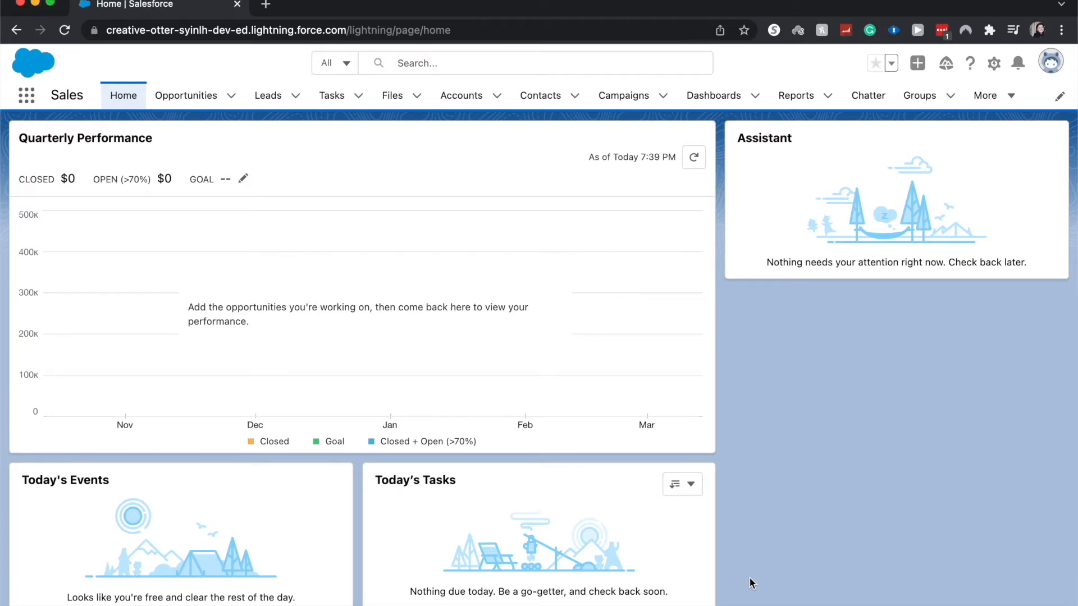
mouse_move(729, 499)
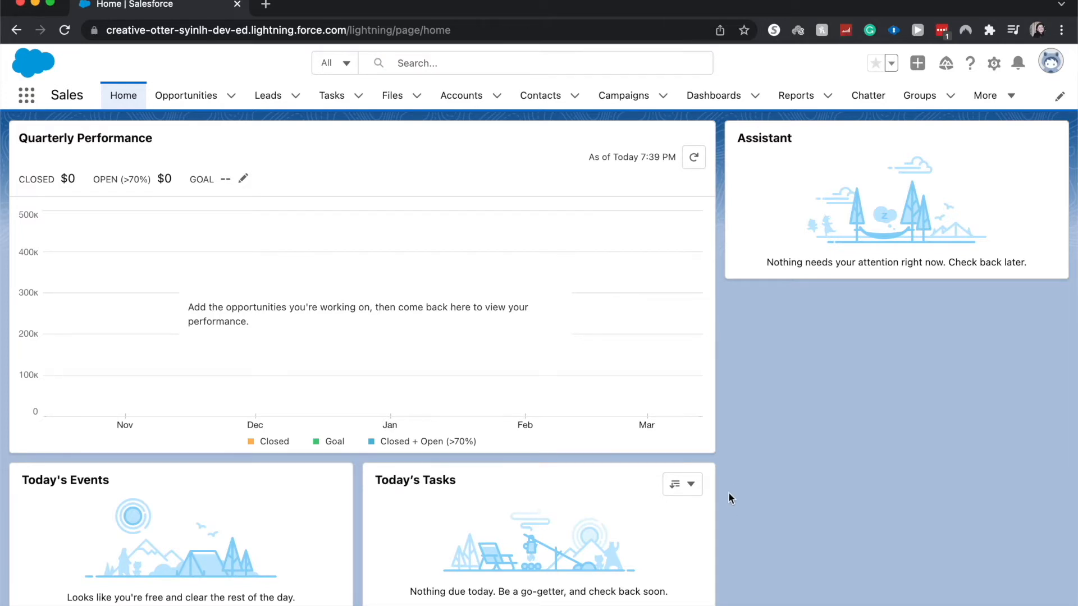
mouse_move(713, 95)
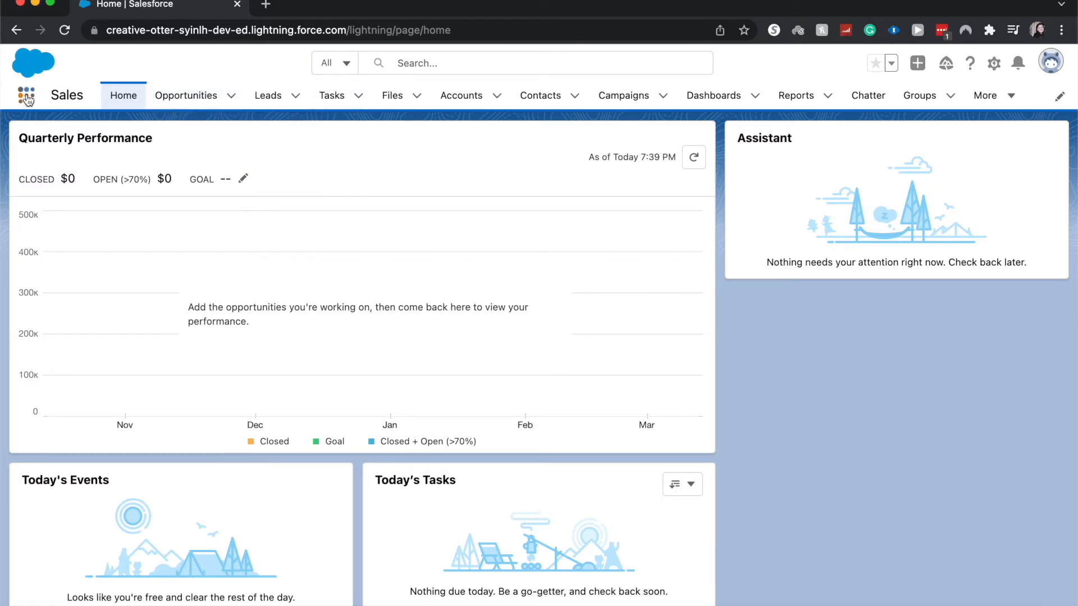
Search the App Launcher for 'dash' and open the Dashboards item.
click(26, 95)
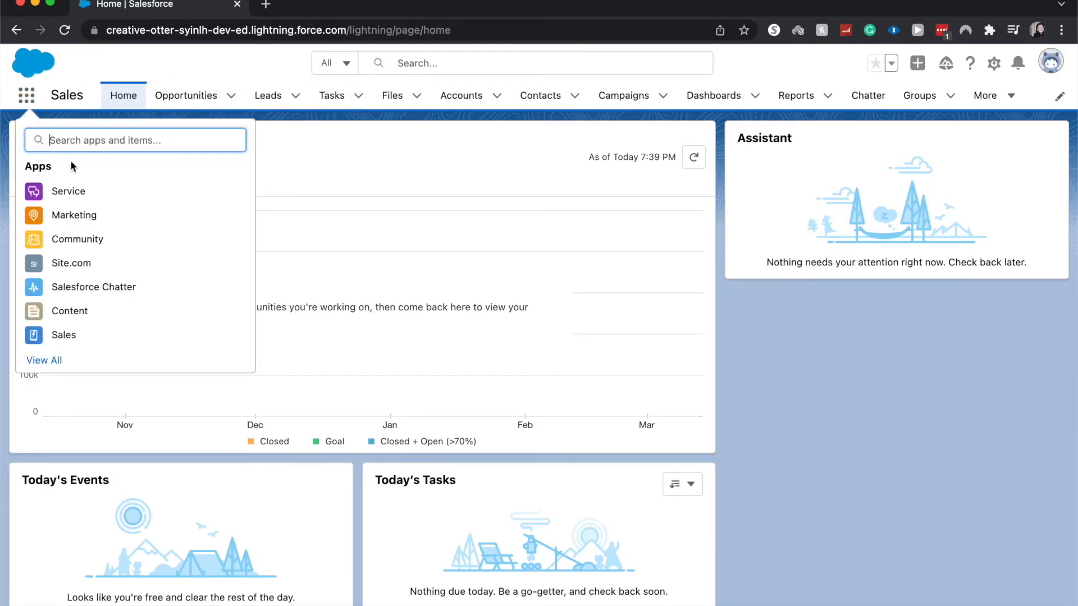
text(dash)
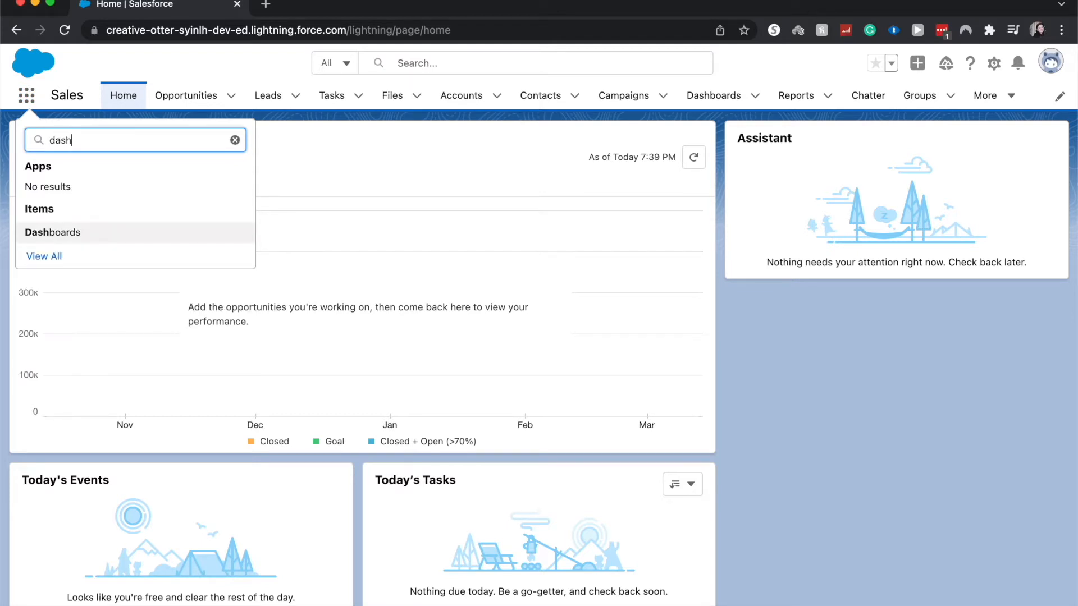
click(53, 232)
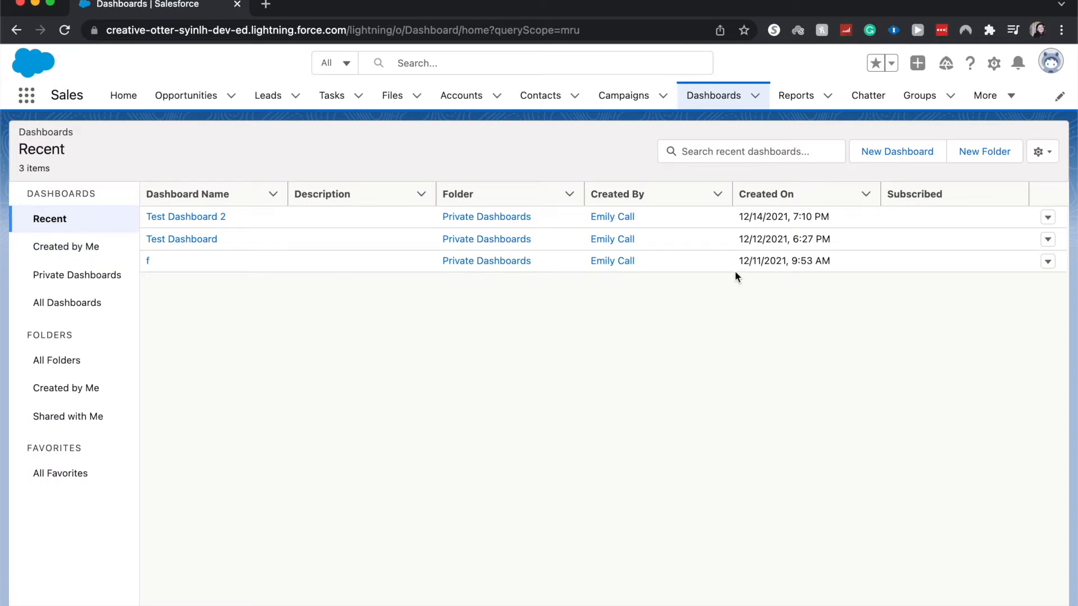
mouse_move(822, 169)
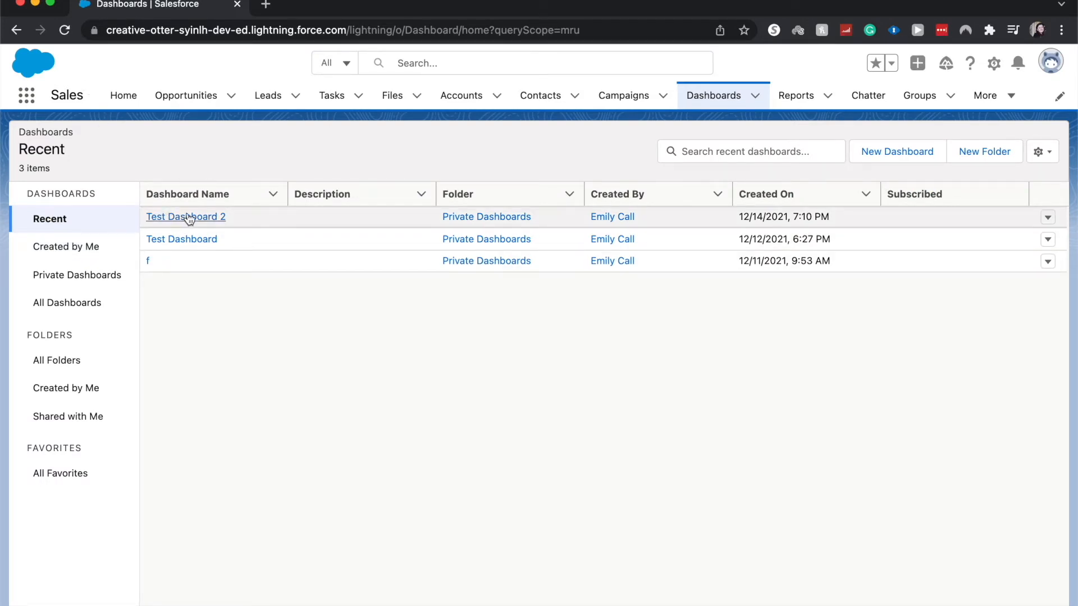
mouse_move(186, 216)
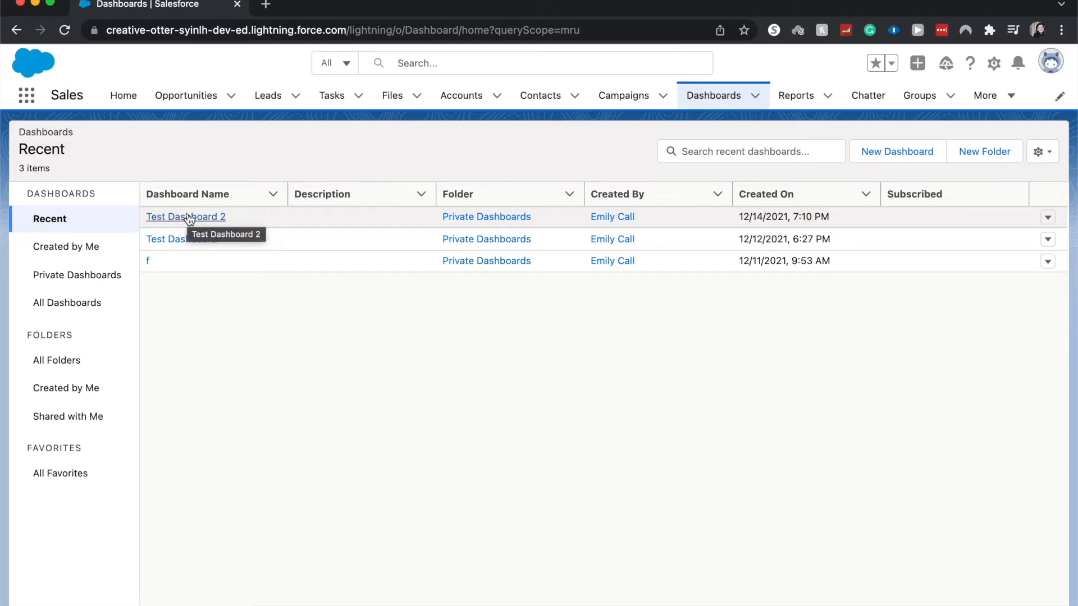
Open Test Dashboard 2 and switch it into edit mode.
click(186, 216)
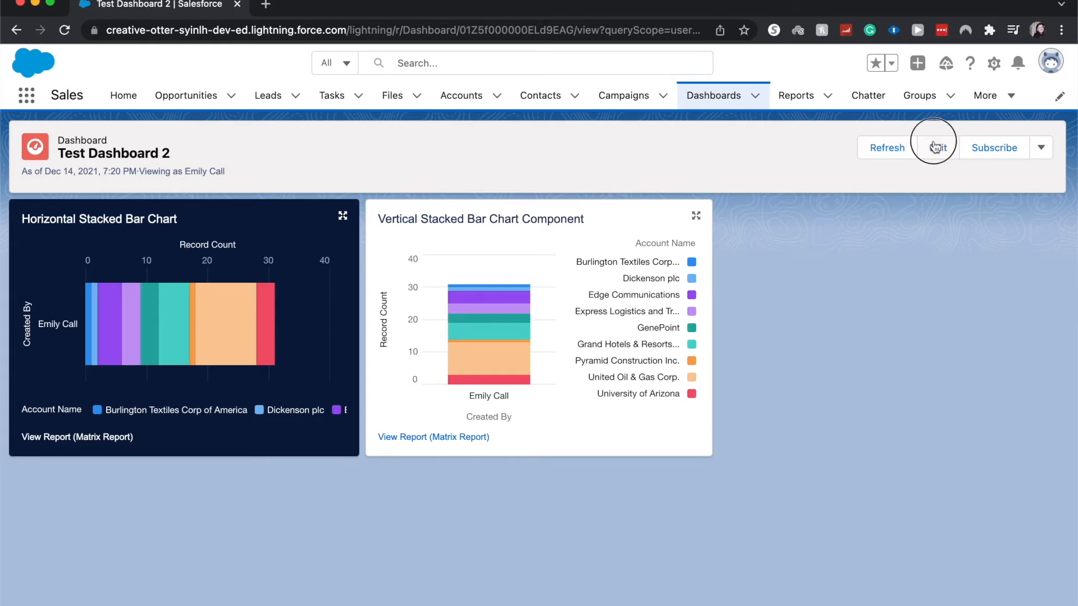
click(936, 147)
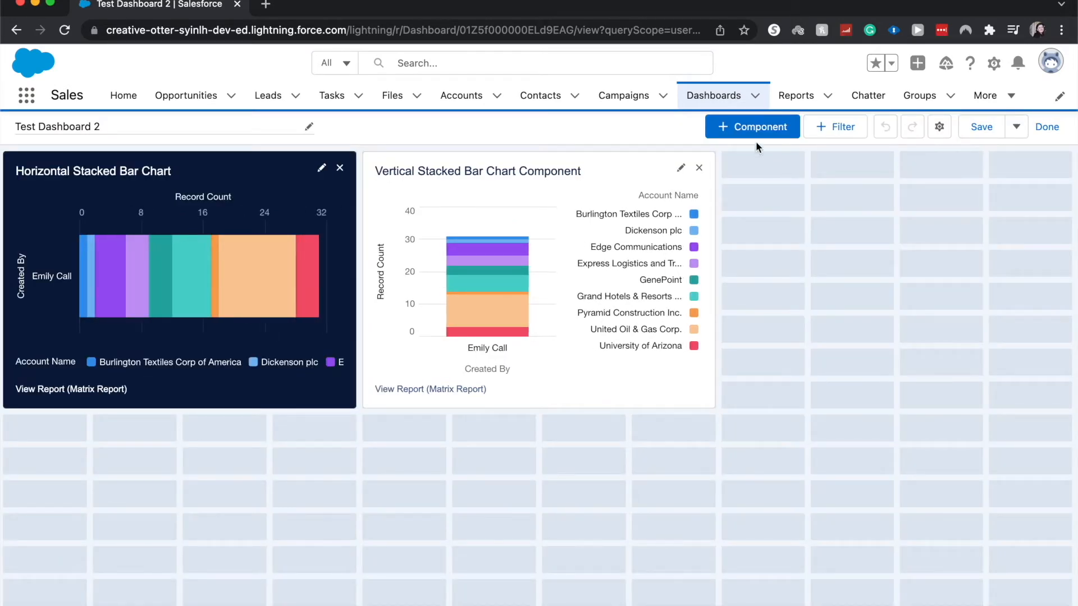
Start a new dashboard component so the Select Report picker appears.
click(752, 126)
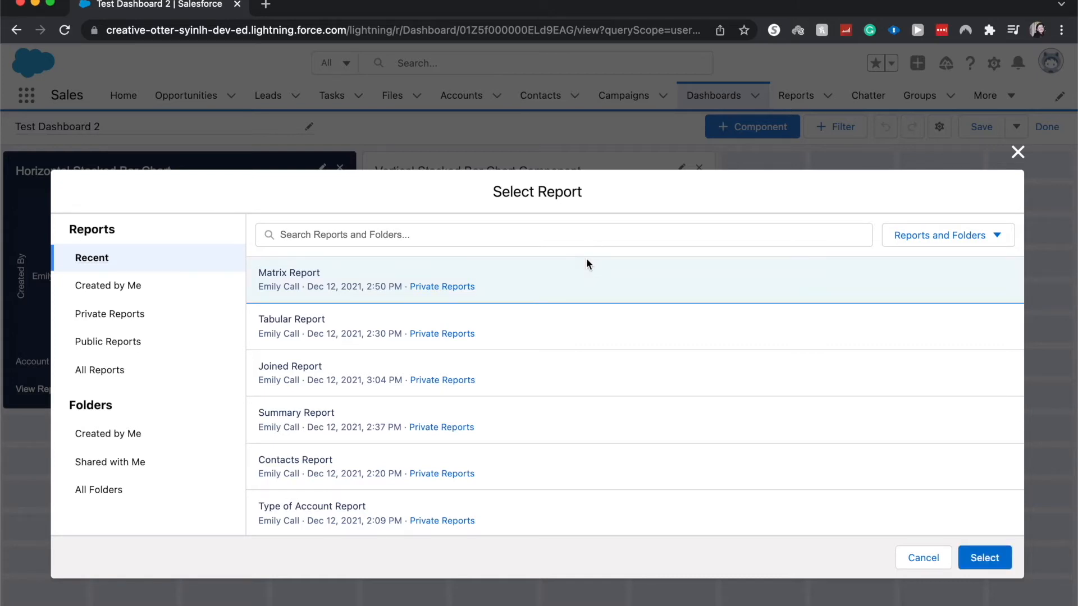
mouse_move(767, 455)
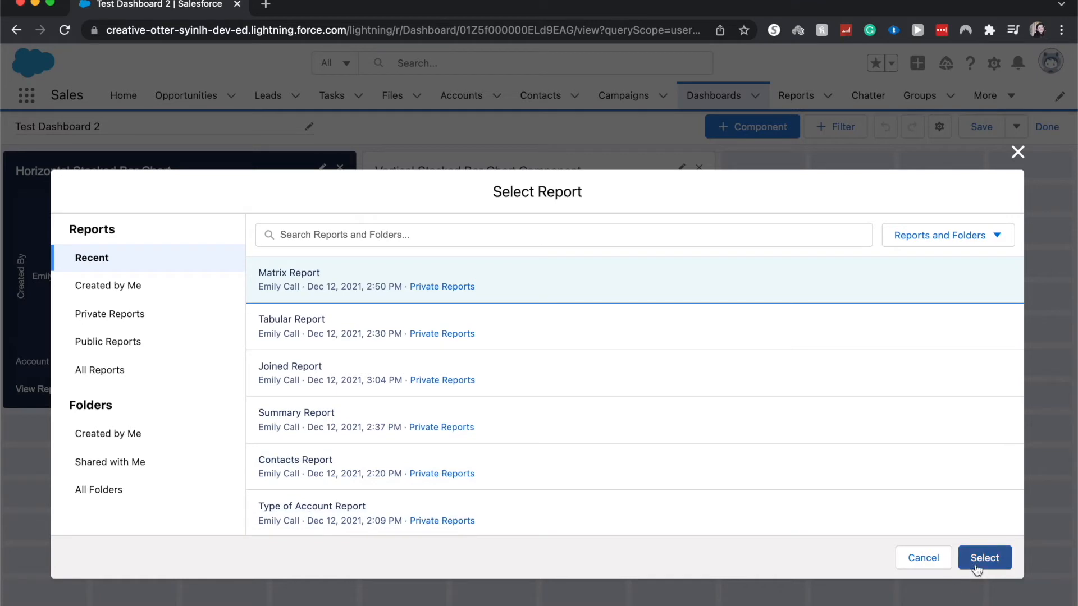
Base the component on Matrix Report as a Line Chart, X-axis grouped by Created By.
click(983, 558)
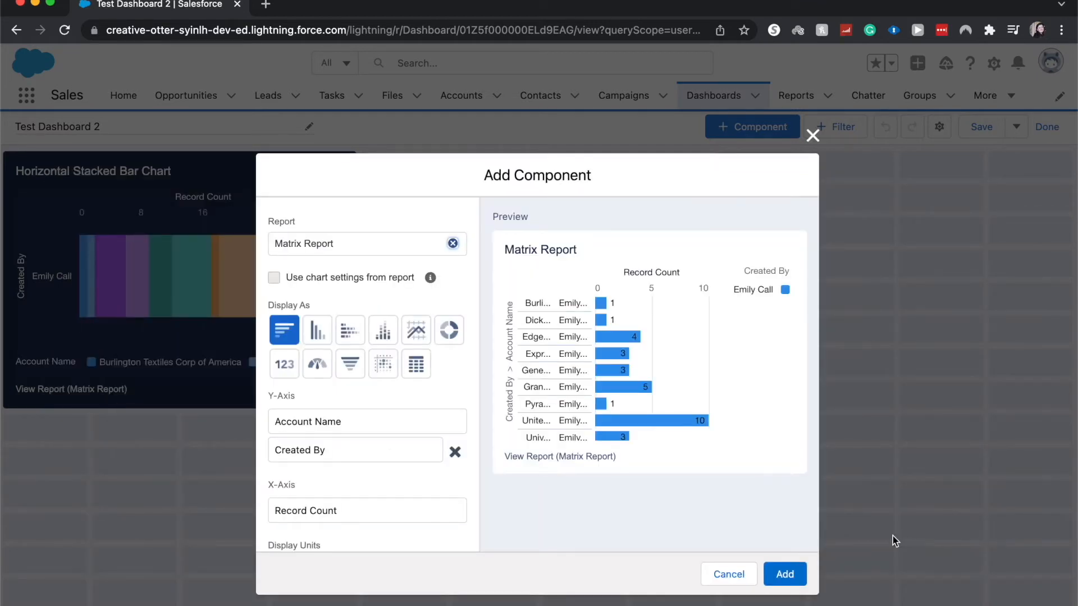
mouse_move(416, 331)
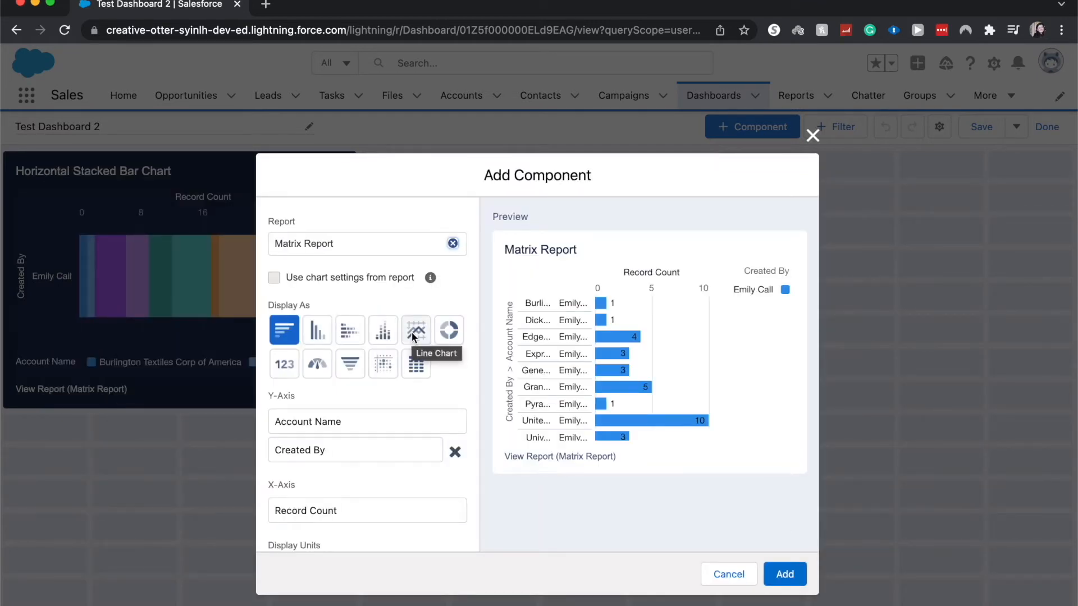
click(415, 330)
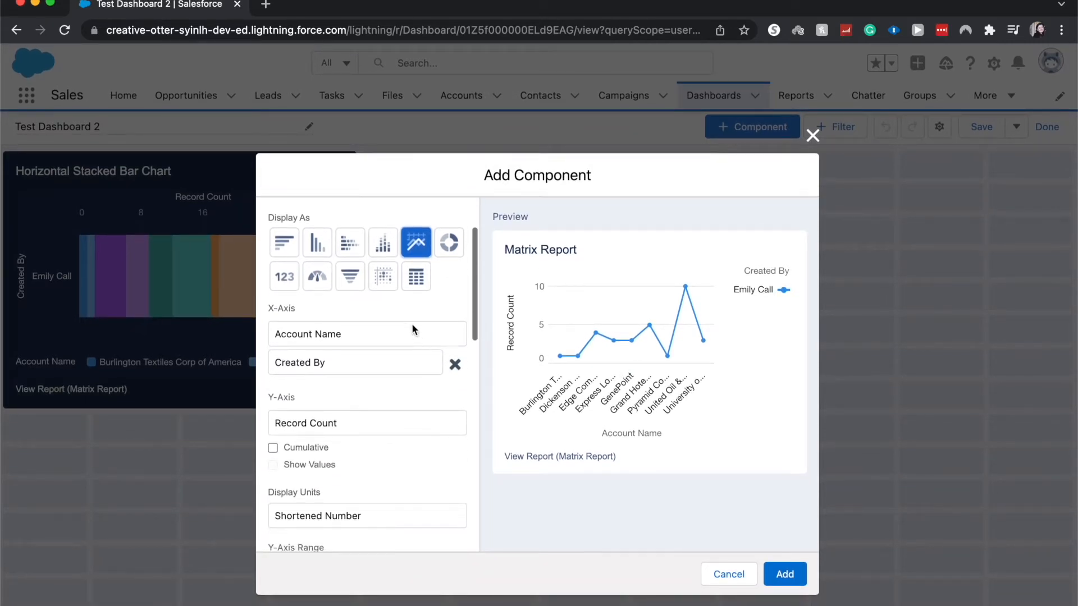
click(366, 333)
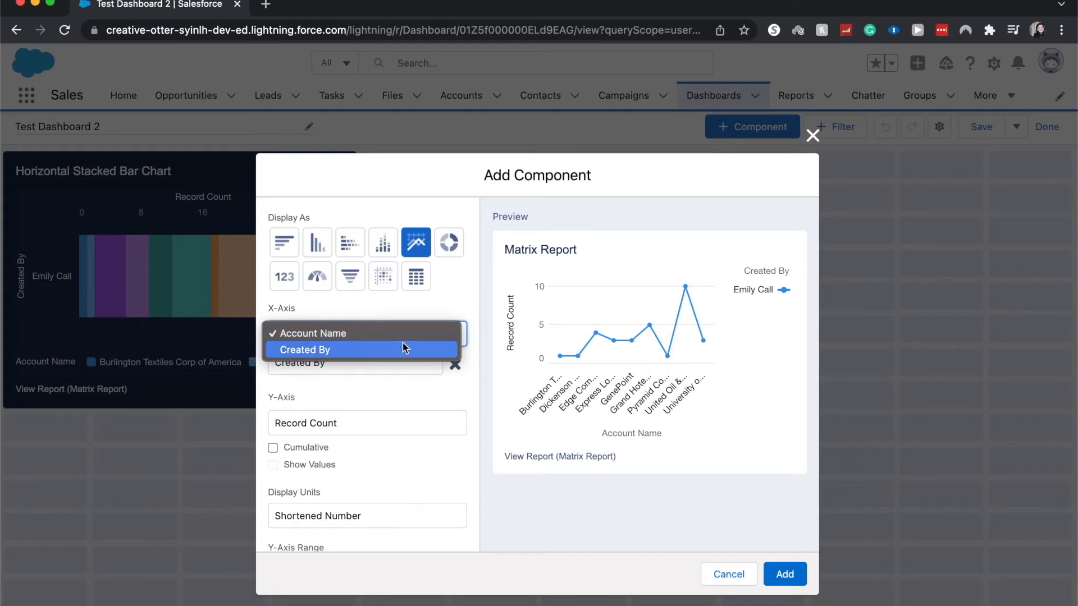
click(306, 349)
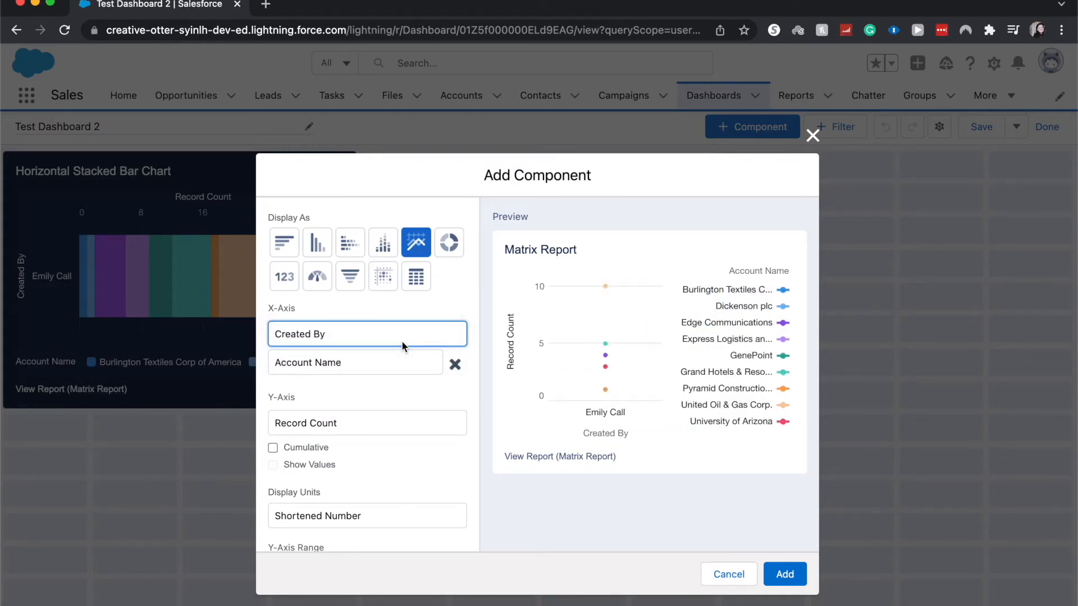
mouse_move(414, 343)
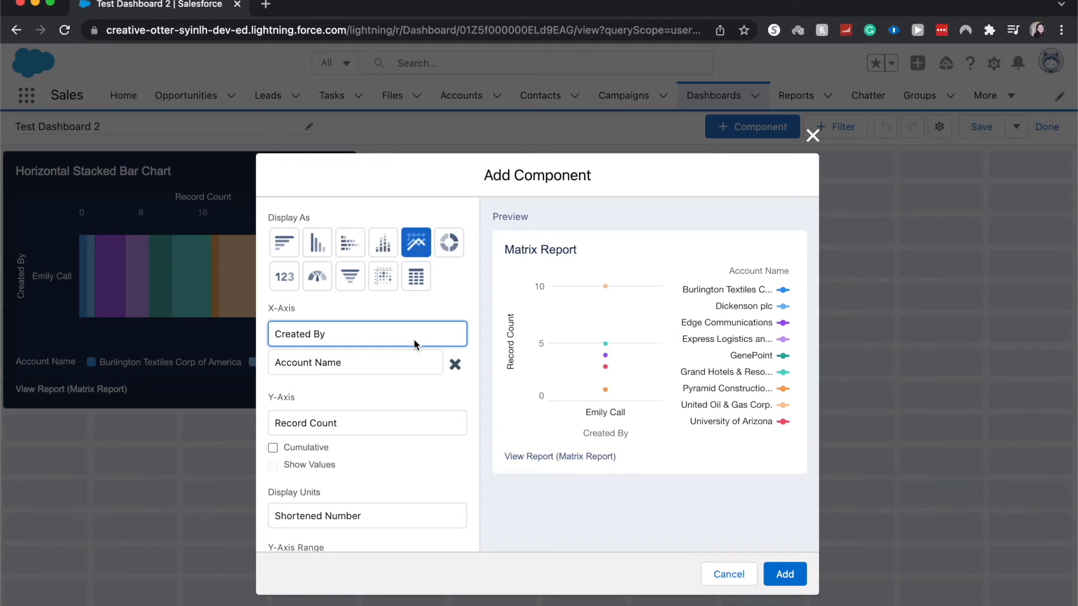
mouse_move(404, 357)
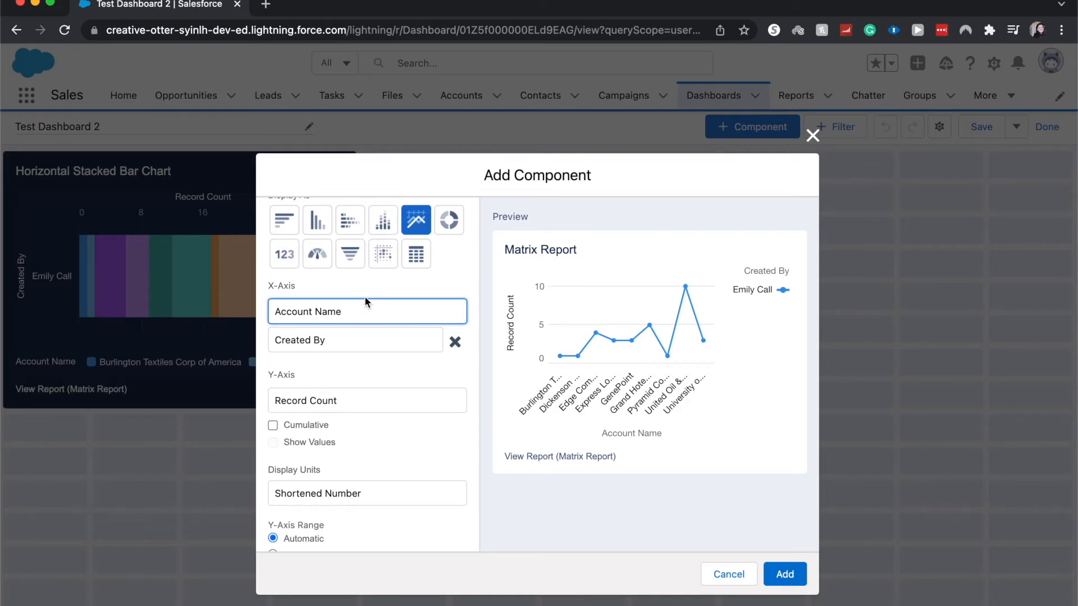
mouse_move(323, 400)
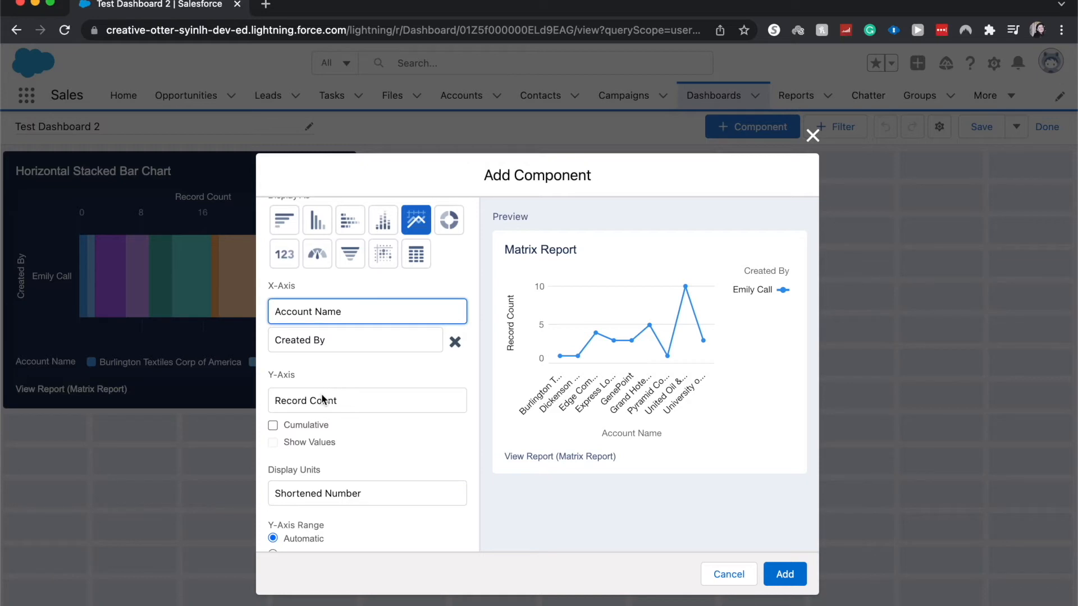
click(366, 400)
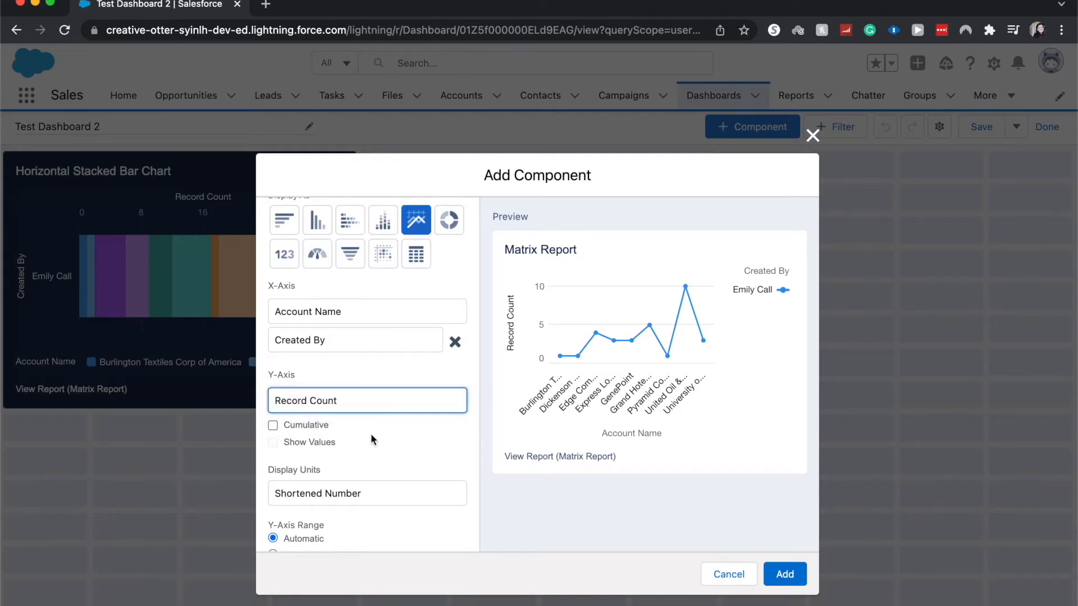
click(366, 493)
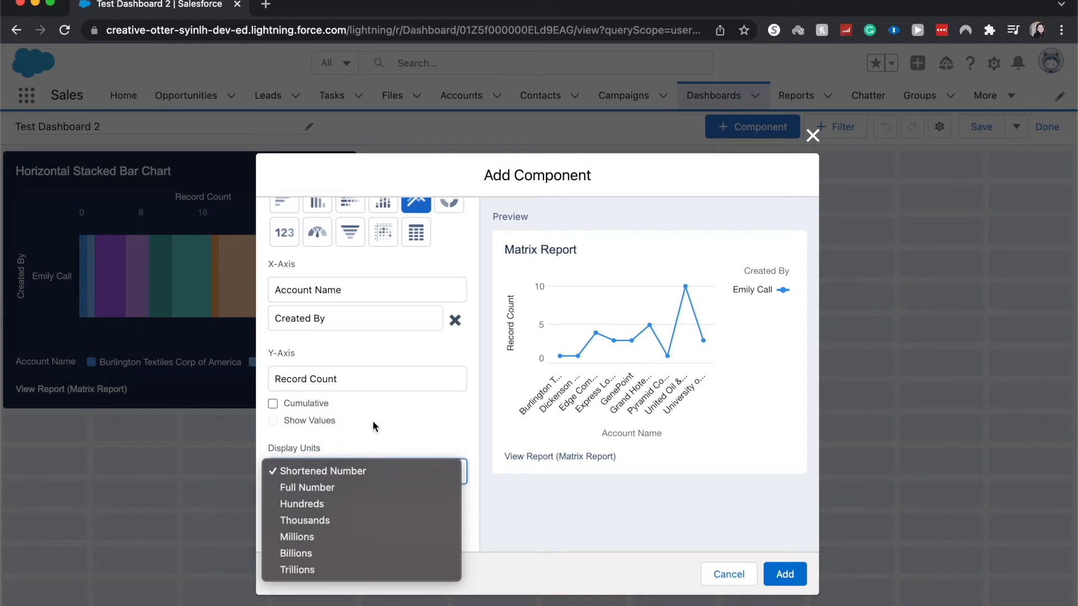
mouse_move(307, 487)
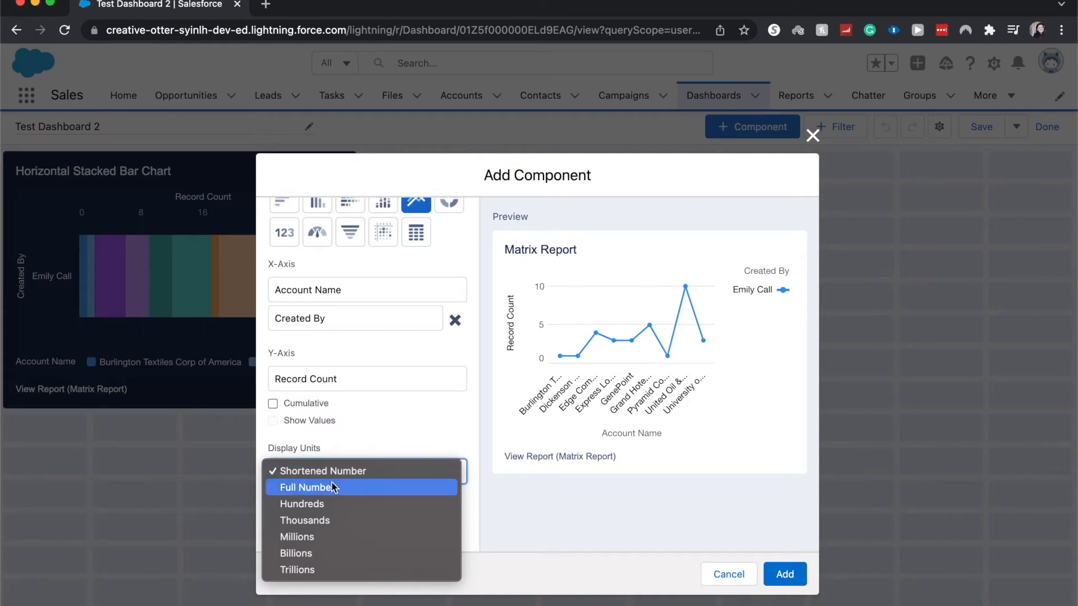
mouse_move(340, 541)
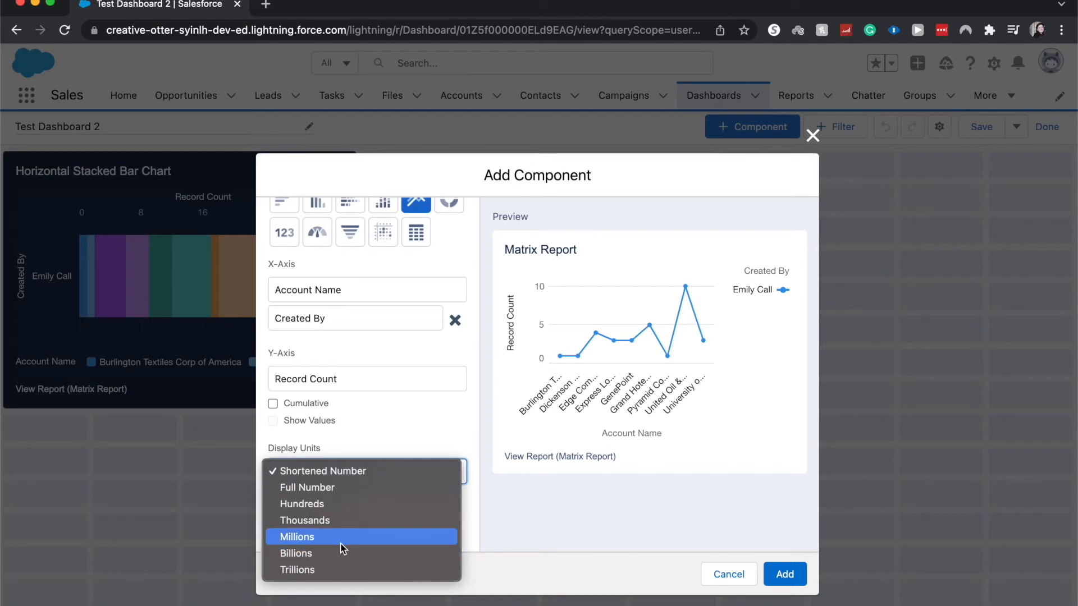
mouse_move(347, 471)
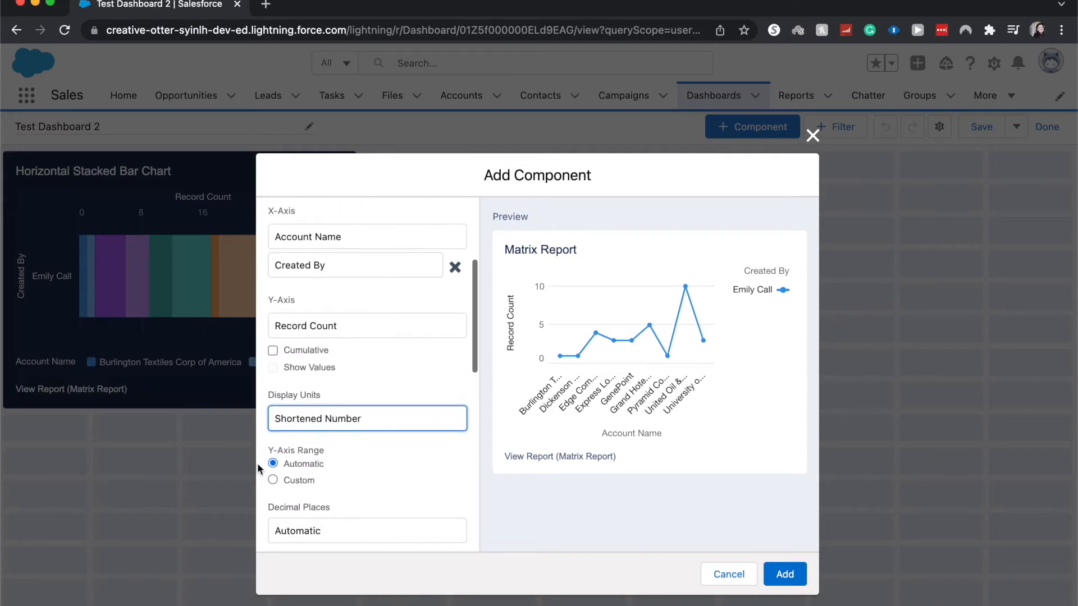
Reselect Automatic in the component's Decimal Places dropdown.
scroll(down, 3)
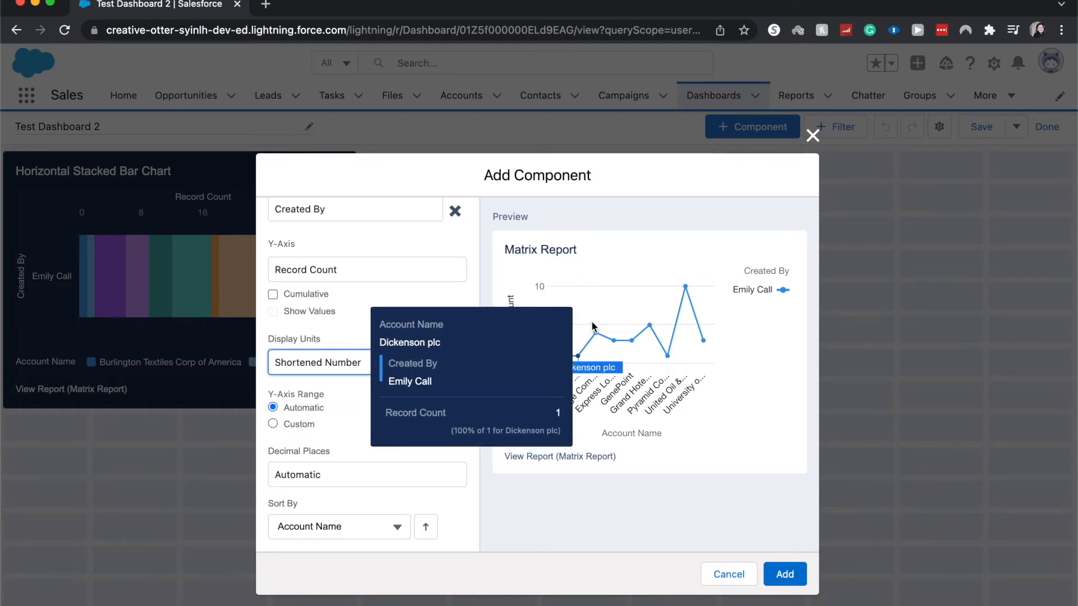
mouse_move(479, 471)
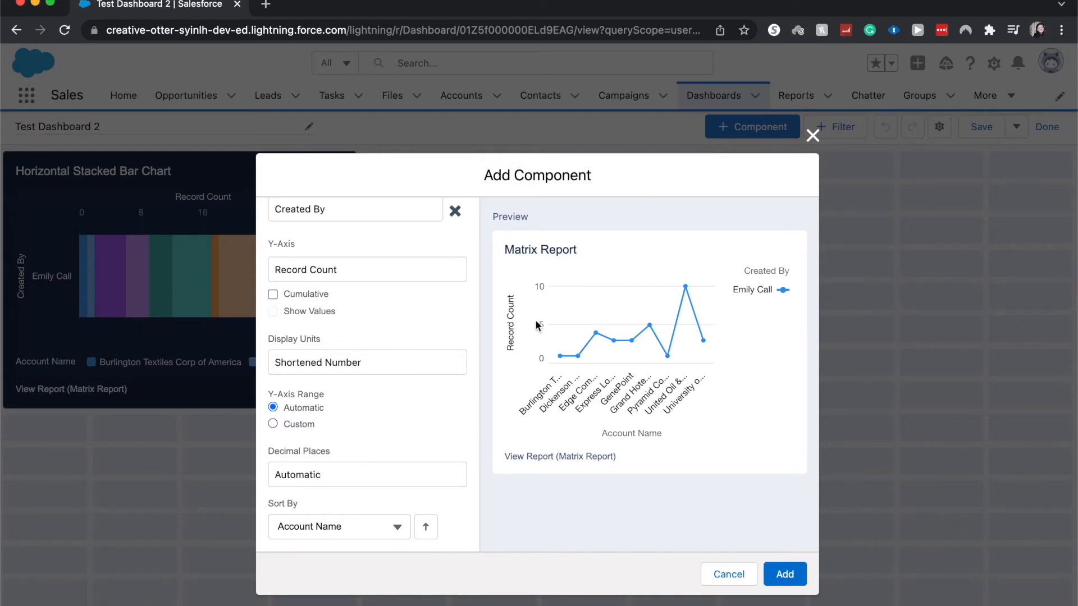
mouse_move(542, 289)
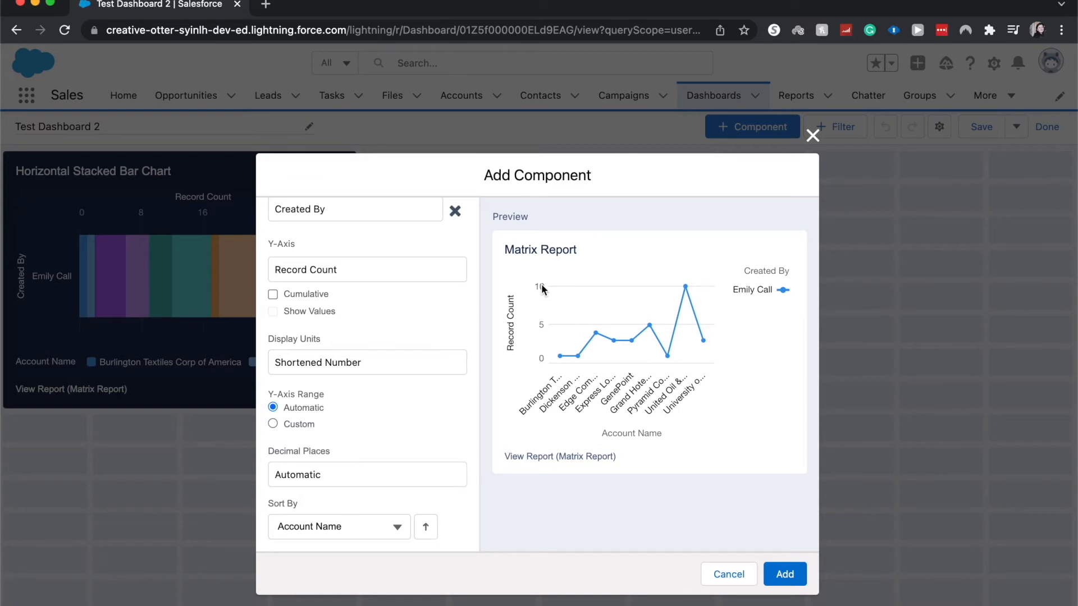
mouse_move(542, 282)
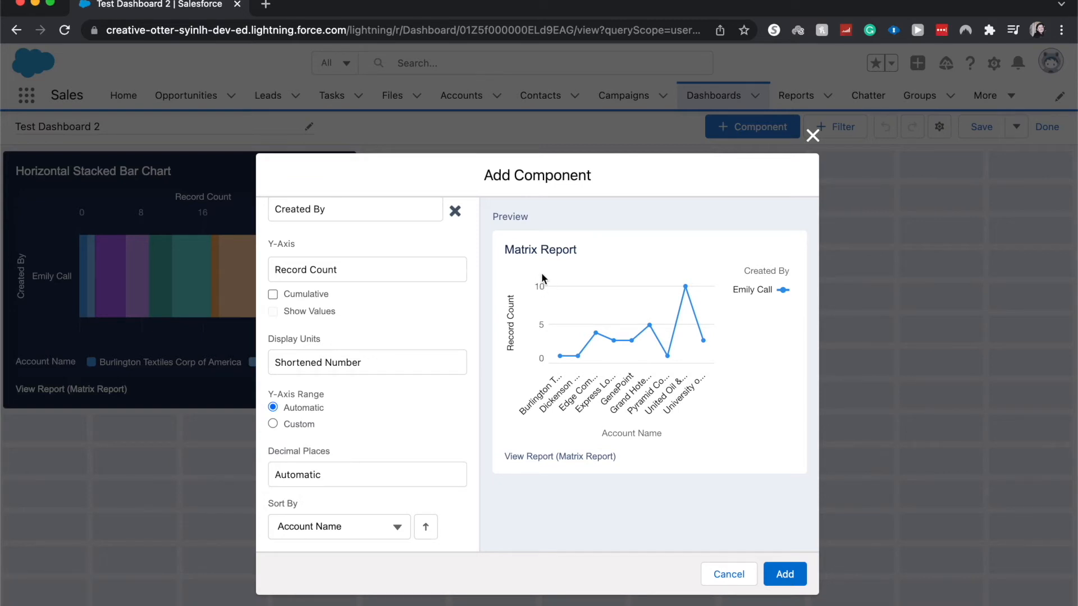
mouse_move(420, 486)
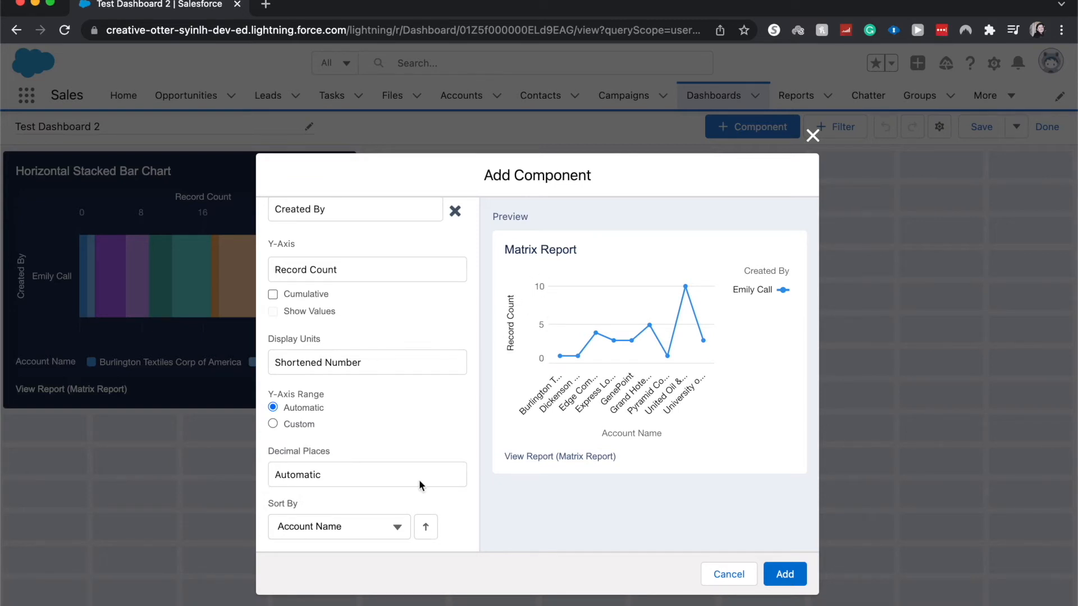
scroll(down, 3)
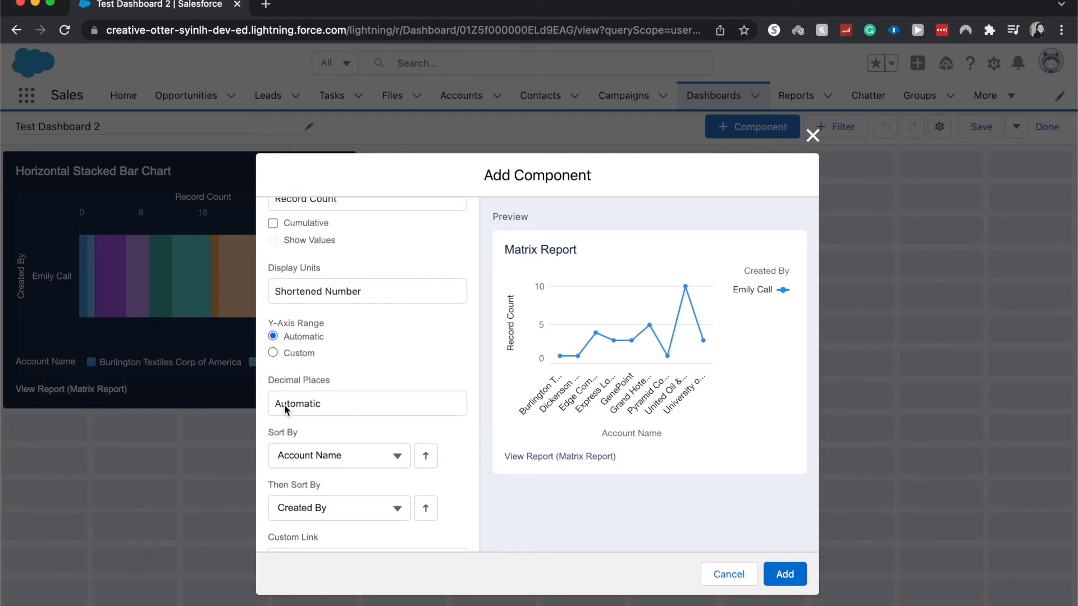
click(366, 403)
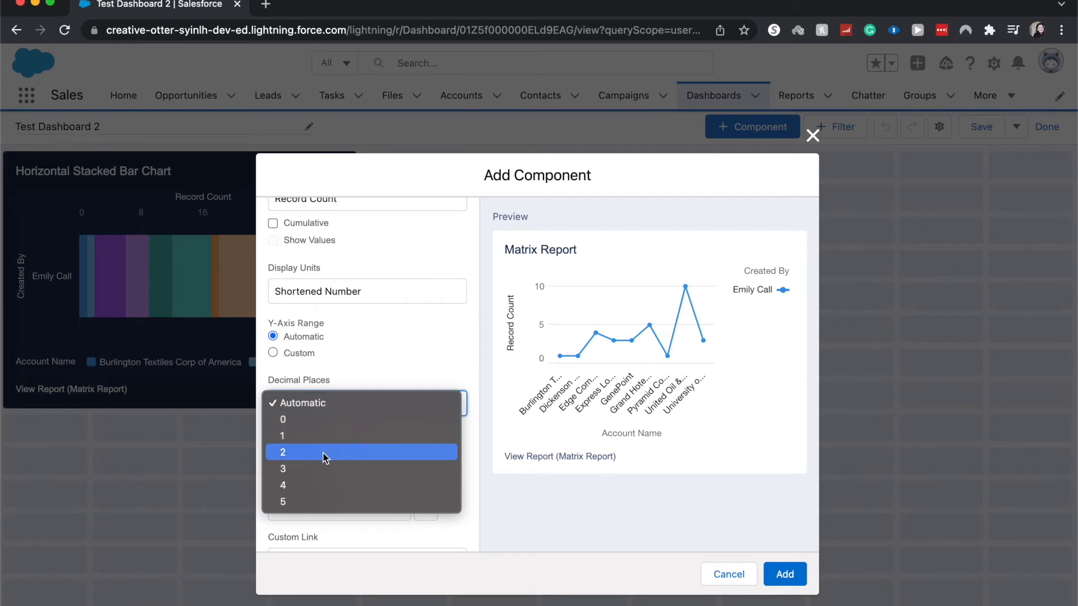
mouse_move(385, 502)
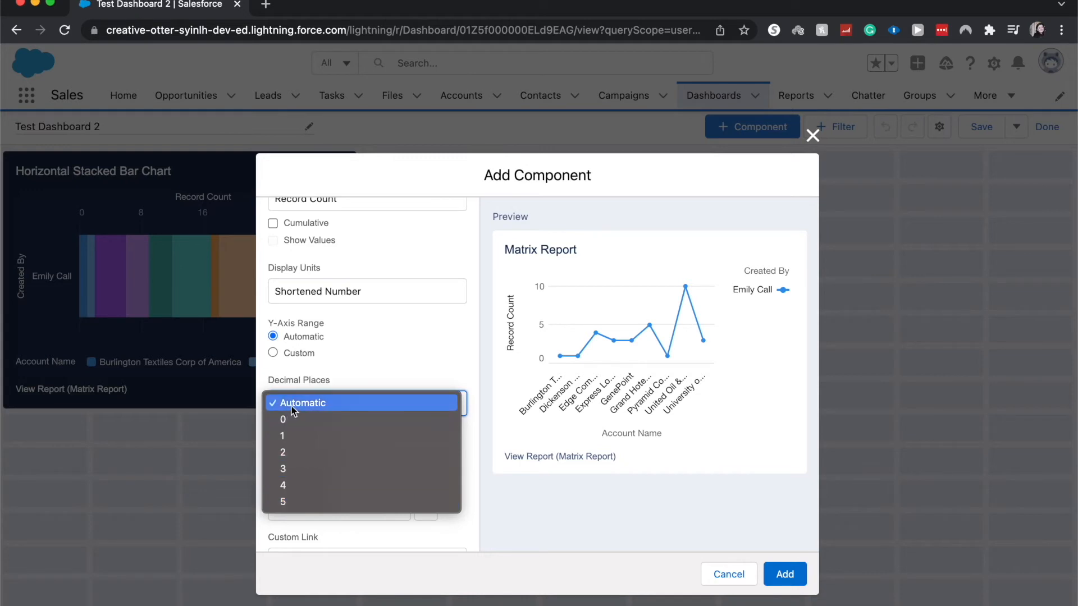
click(303, 403)
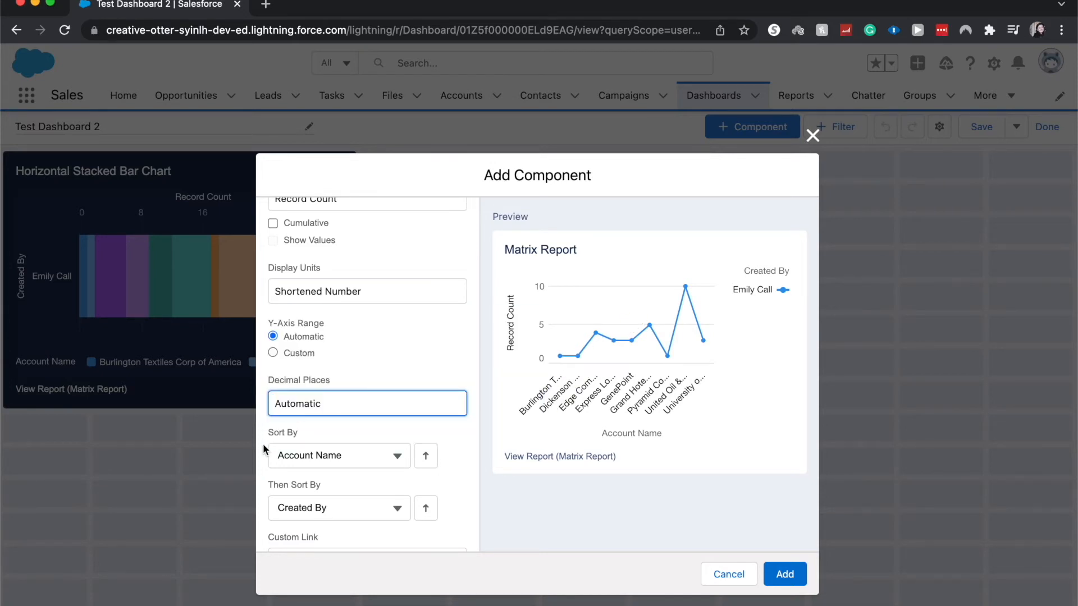
mouse_move(415, 438)
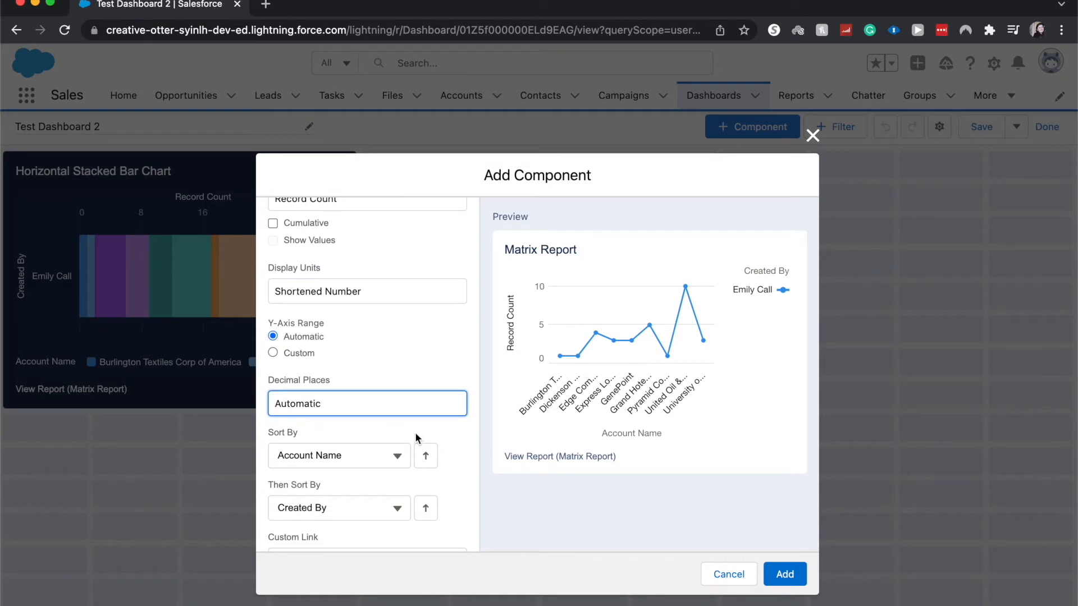
Replace the component title 'Matrix Report' with 'Line Chart'.
scroll(down, 3)
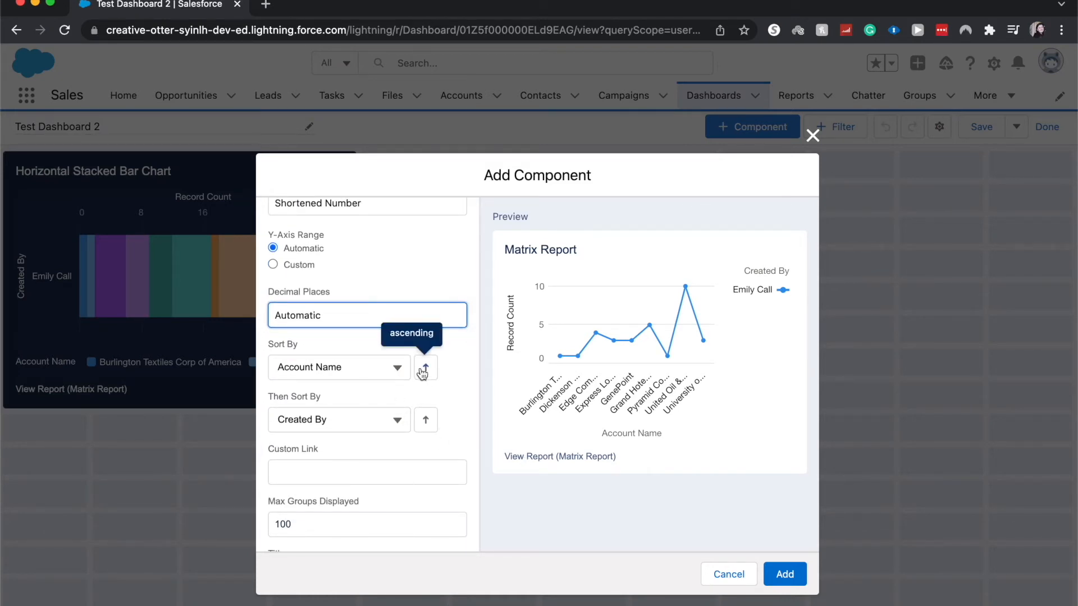
scroll(down, 3)
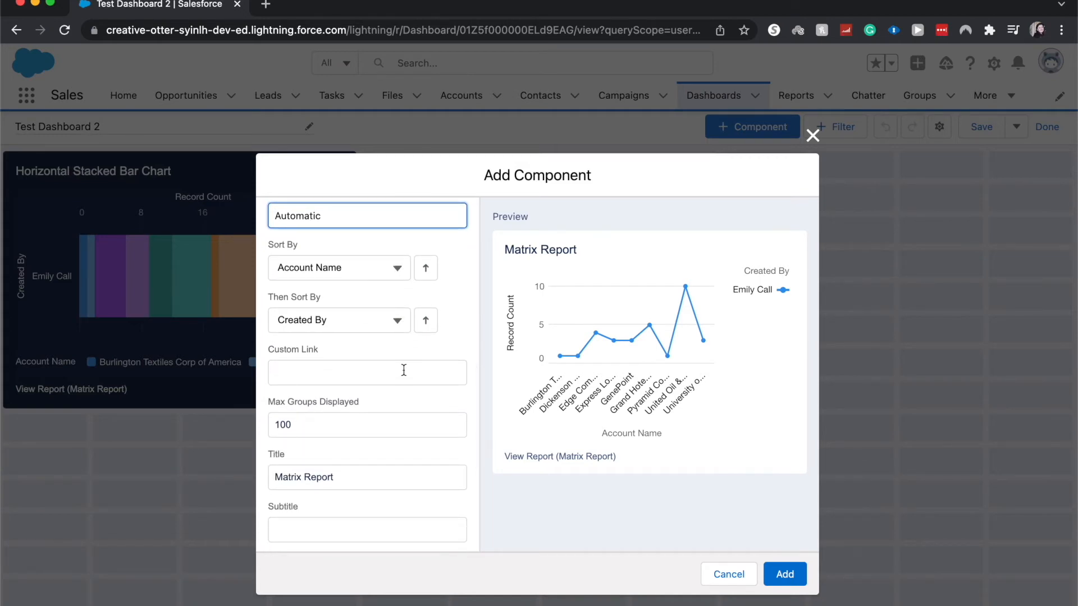
scroll(down, 3)
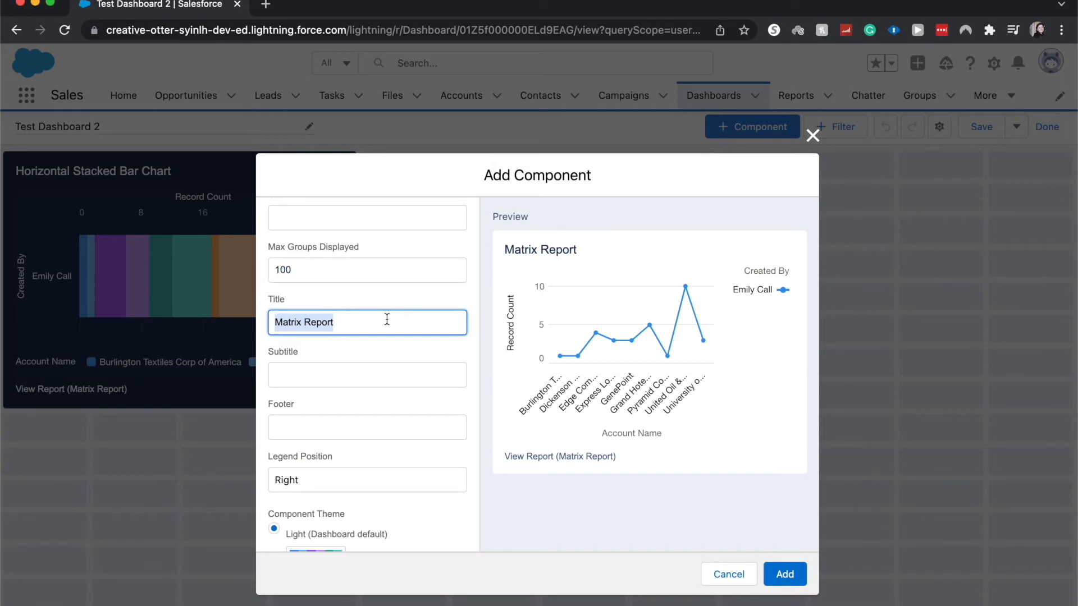
text(Line)
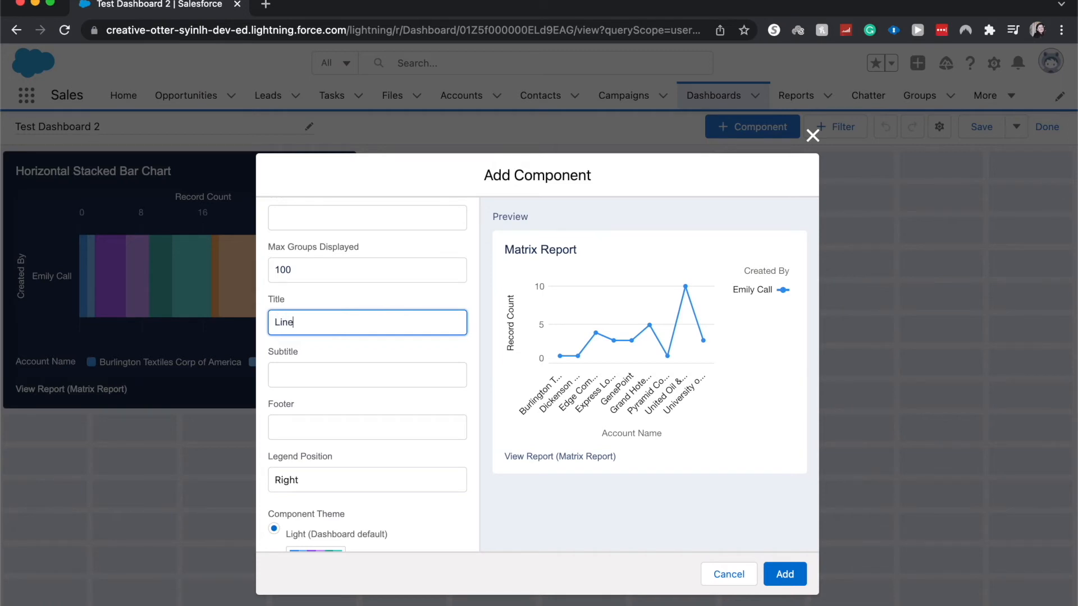
text(Chart)
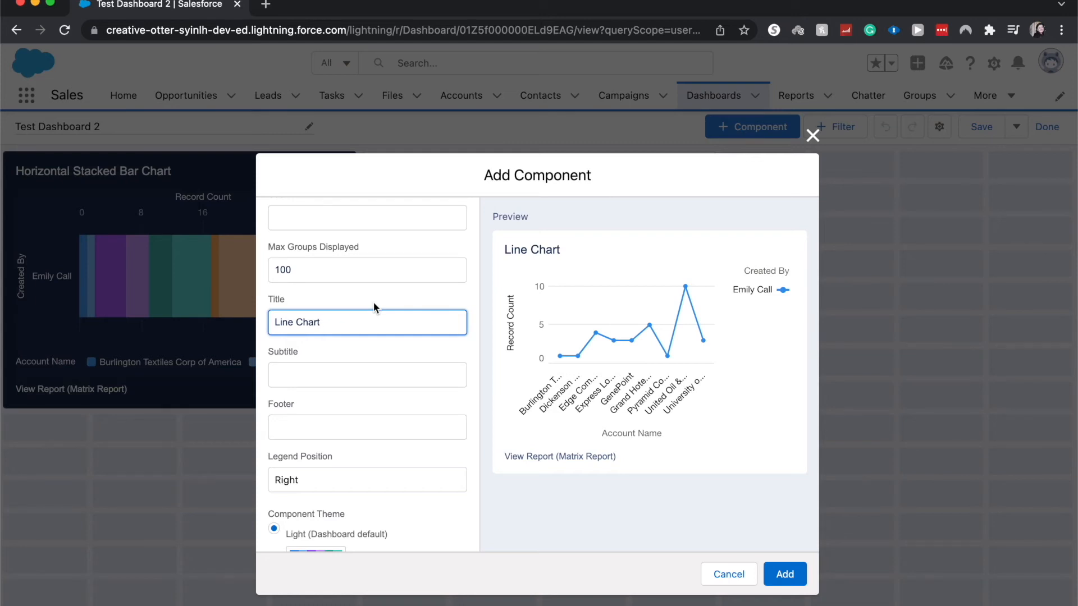
mouse_move(338, 353)
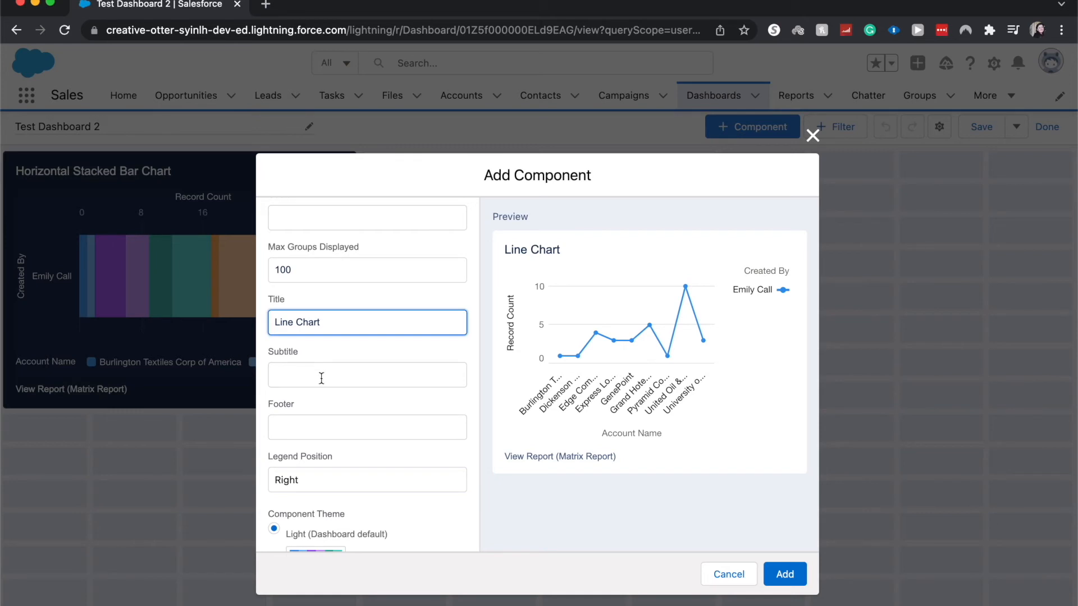
mouse_move(330, 418)
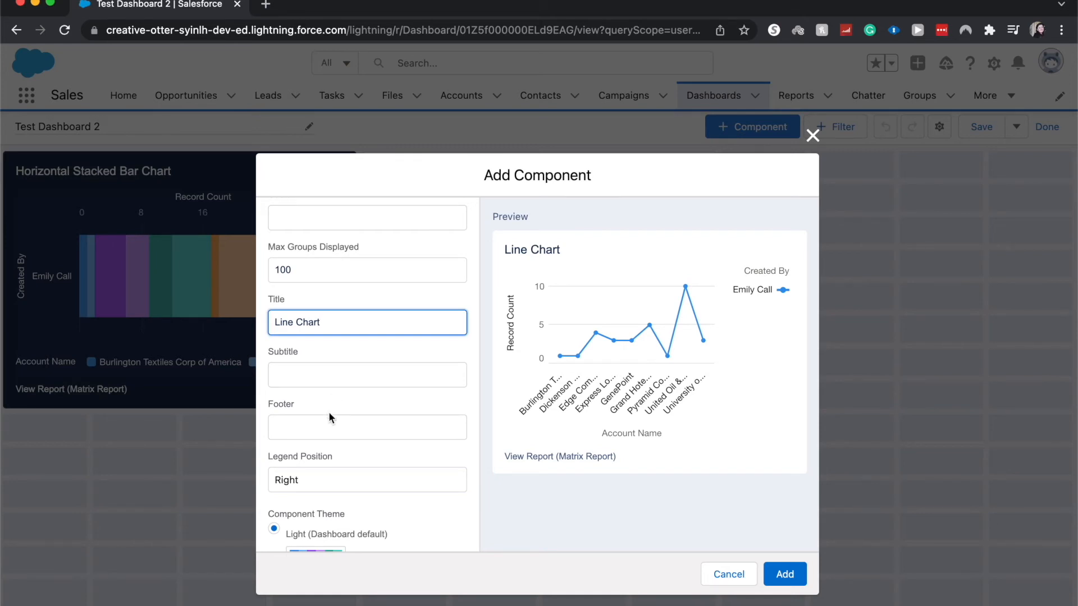
Put the legend at the bottom, apply the Dark theme, and add the Line Chart.
scroll(down, 3)
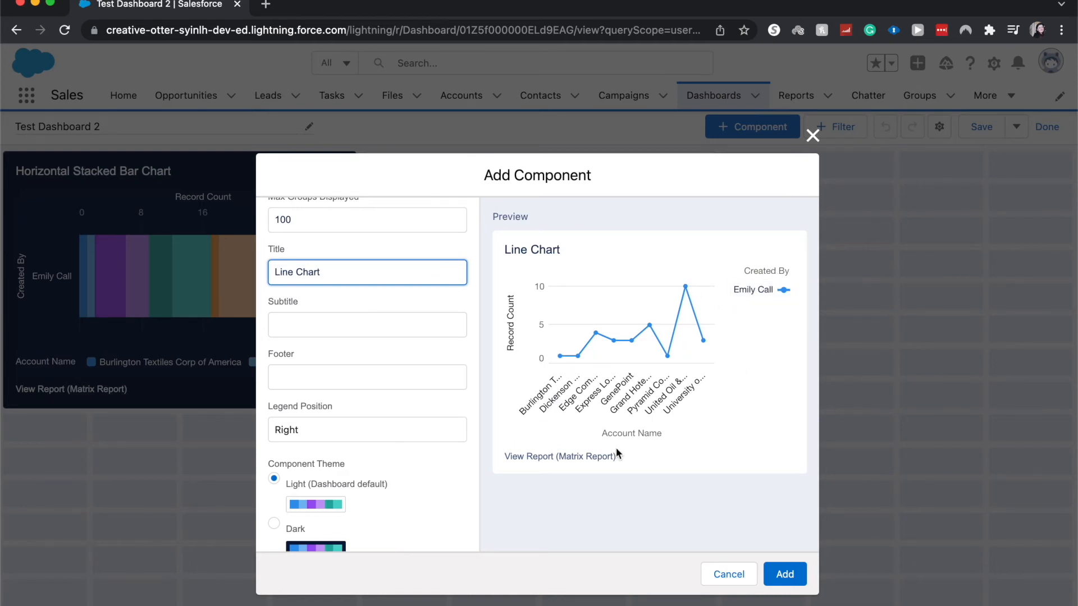
click(367, 429)
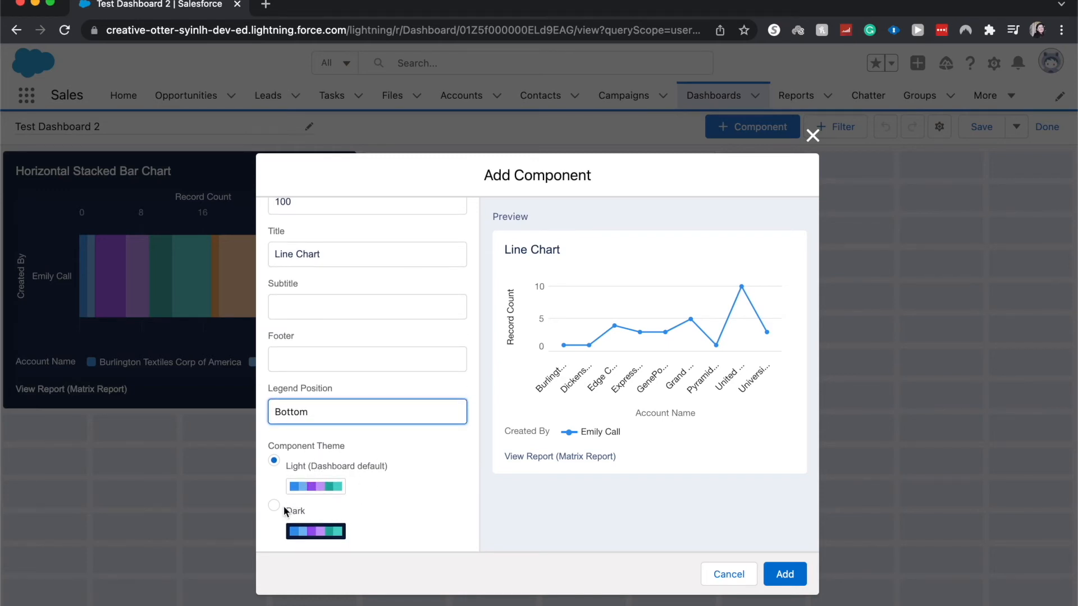
click(273, 506)
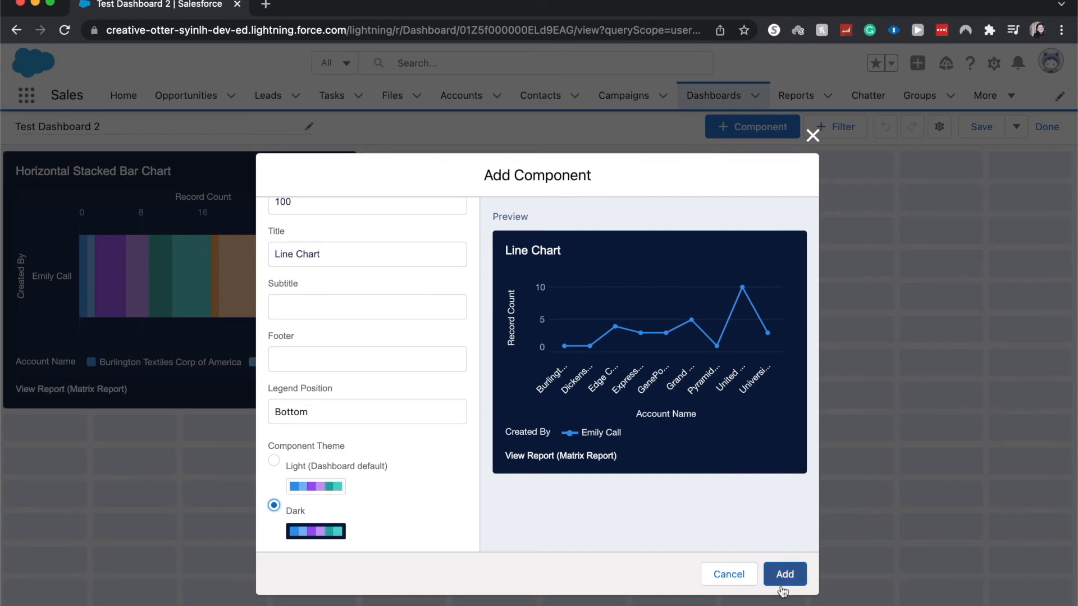
click(784, 574)
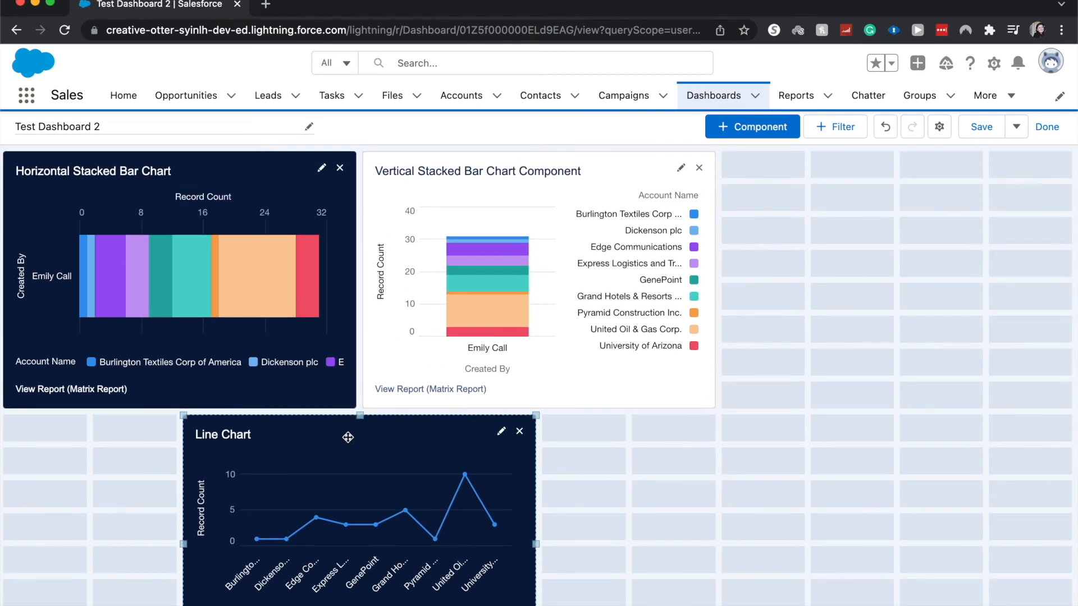
Drag the Line Chart beside the vertical bar chart and save Test Dashboard 2.
drag(348, 438, 746, 444)
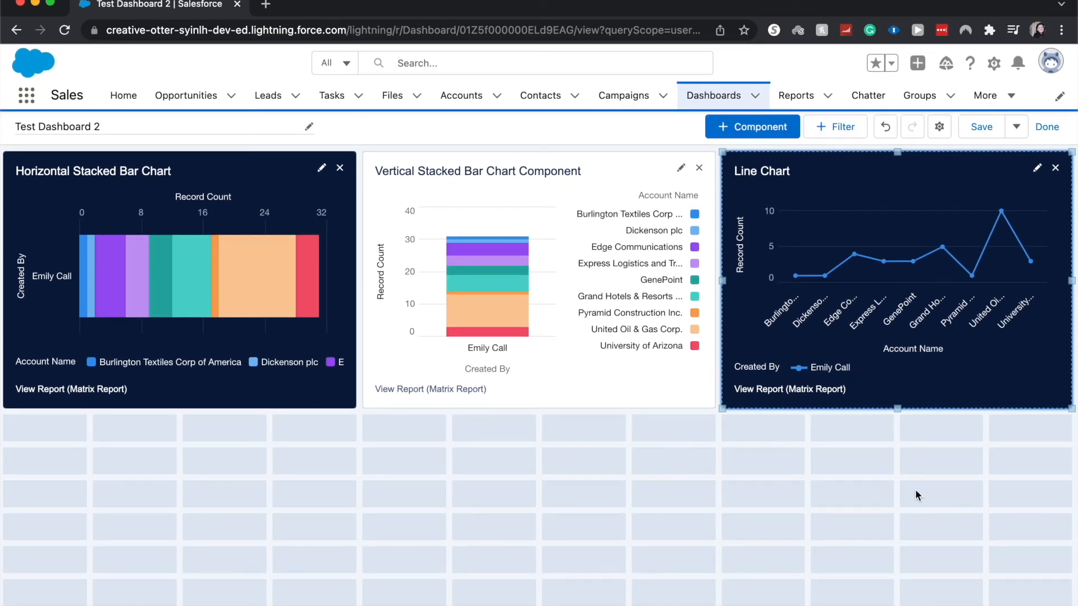
mouse_move(893, 477)
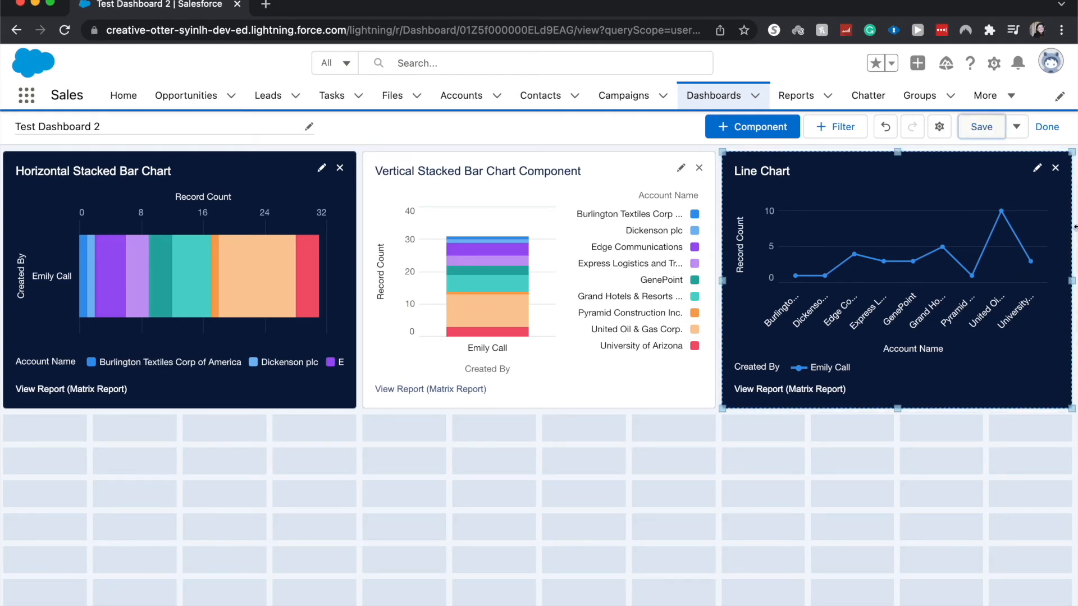
click(981, 126)
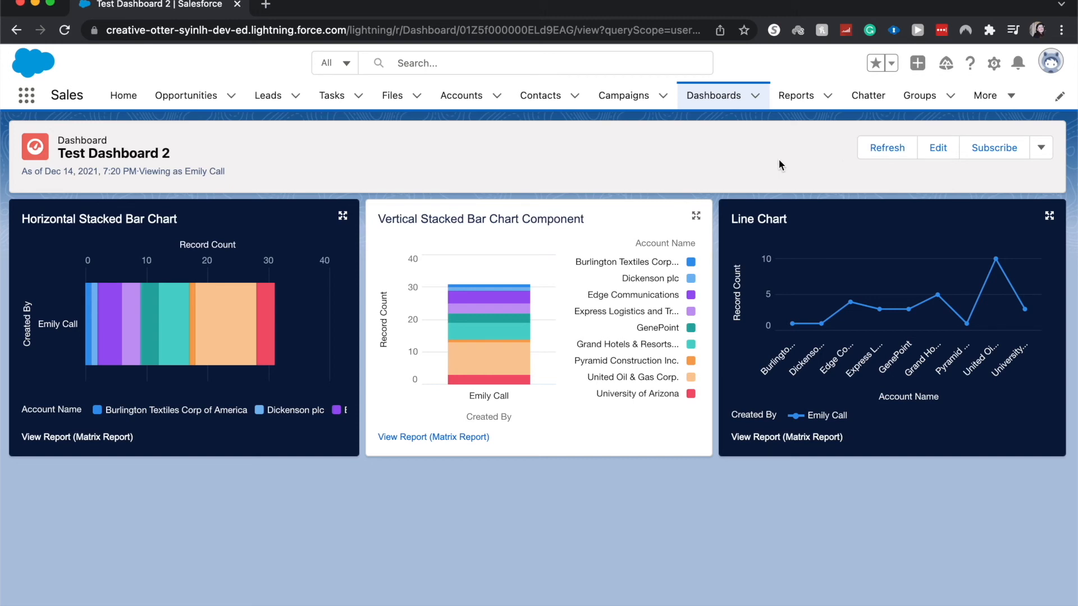
mouse_move(192, 125)
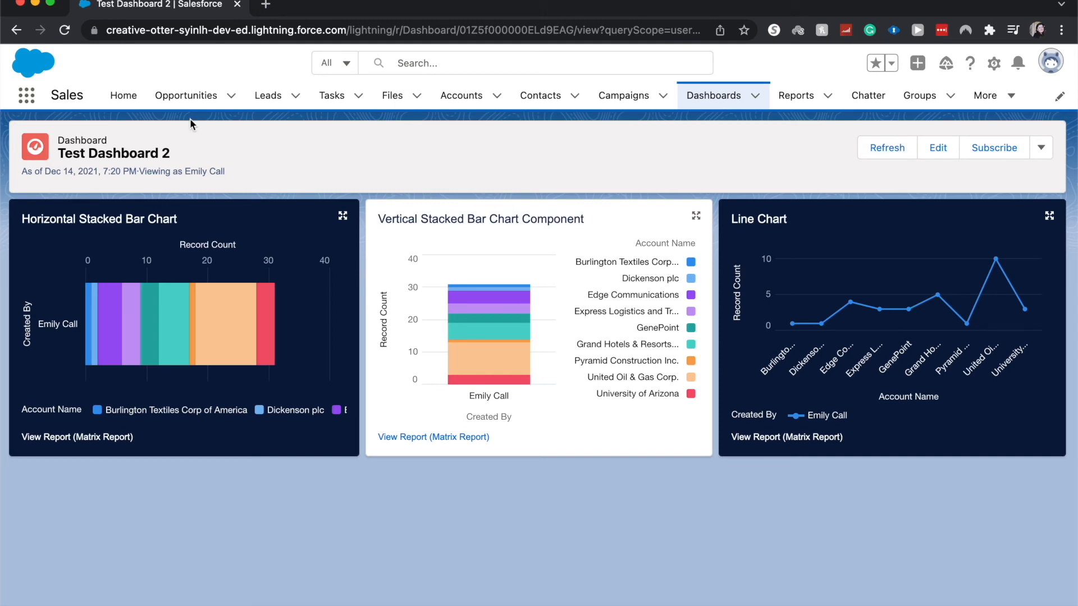
mouse_move(103, 196)
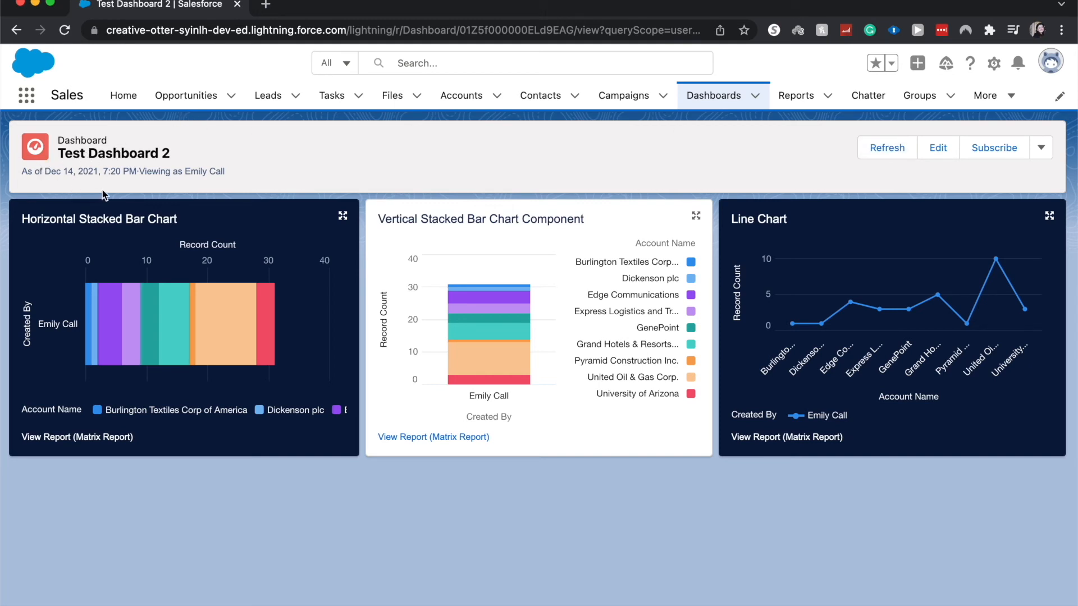
mouse_move(137, 190)
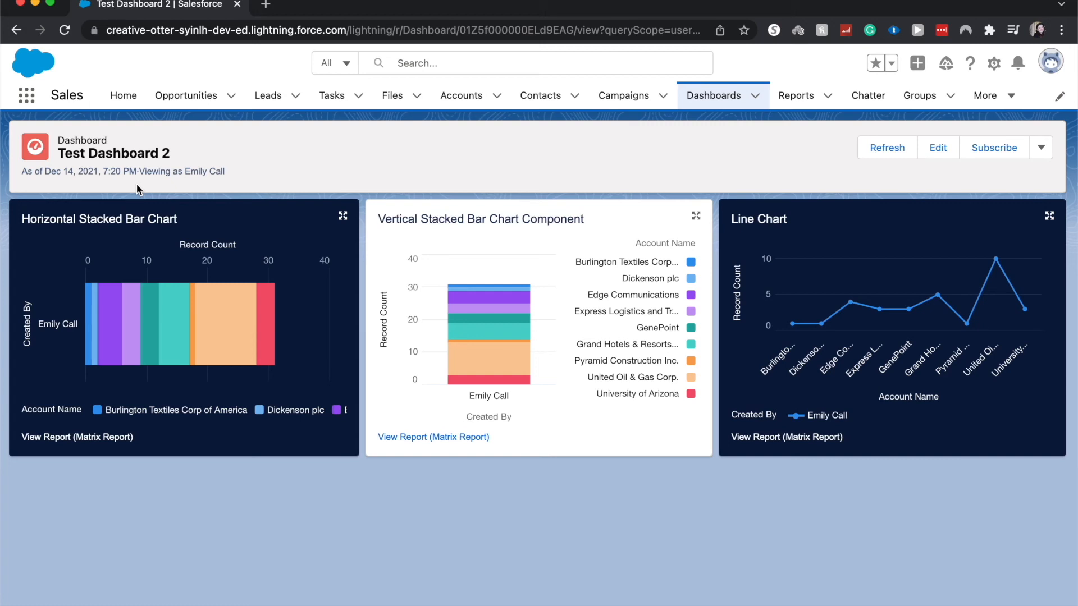
Refresh the dashboard, then open the Matrix Report behind the Line Chart.
click(886, 147)
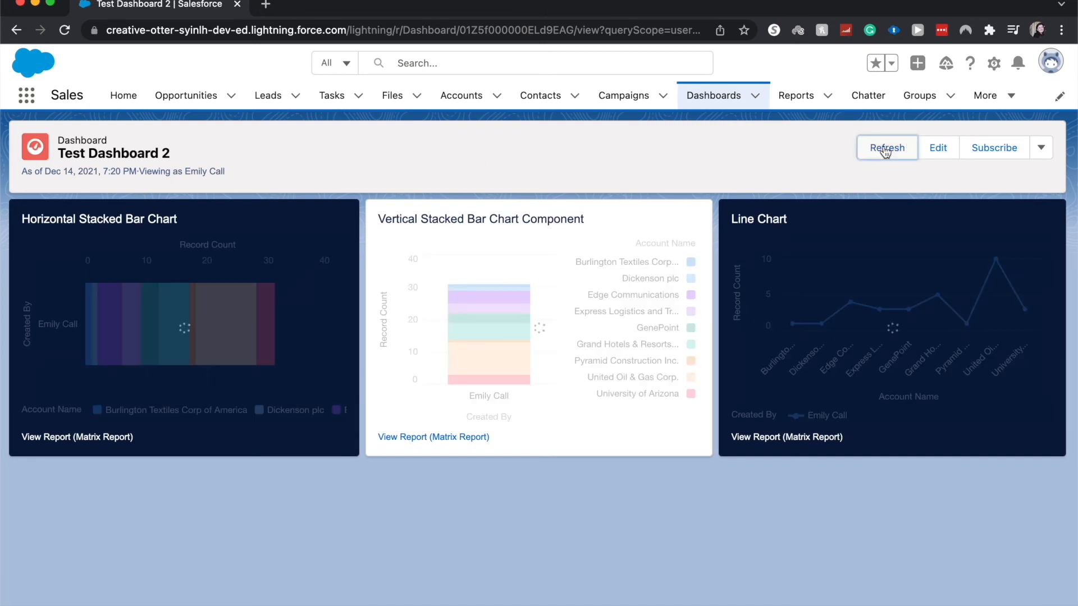
click(886, 147)
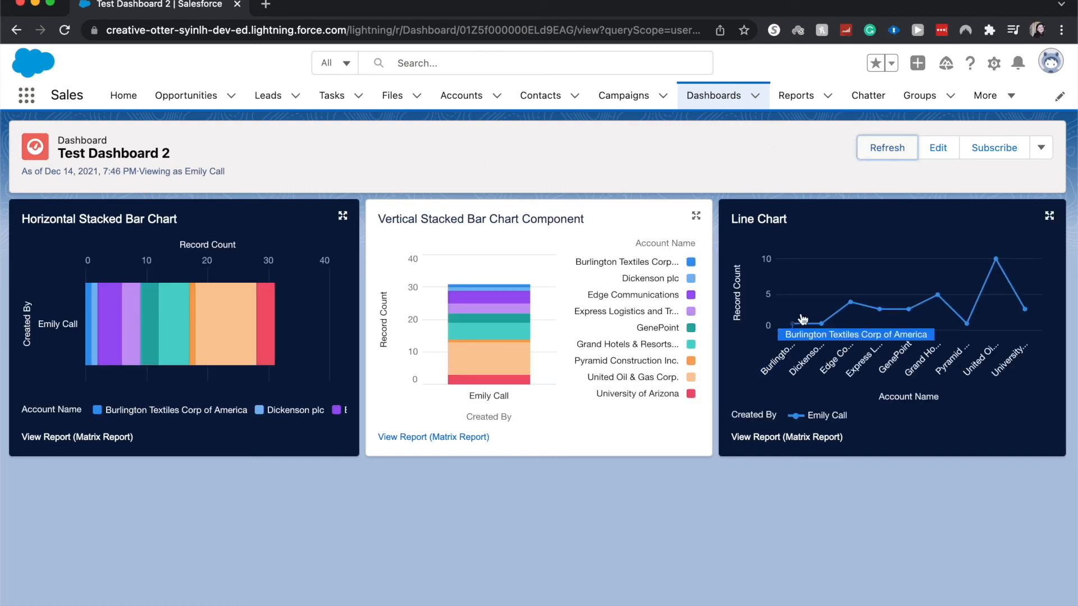
mouse_move(884, 247)
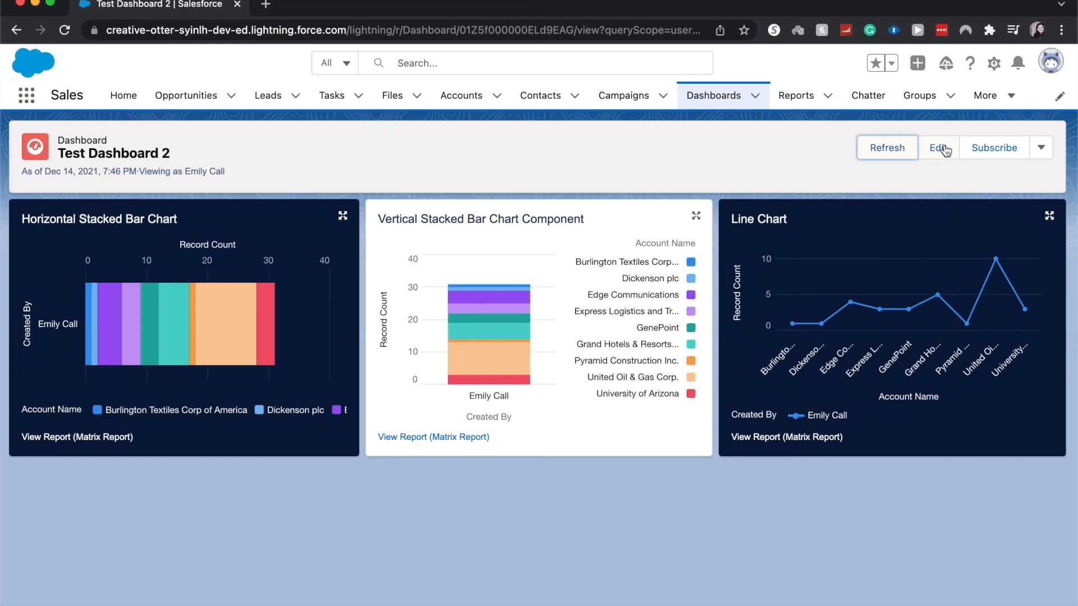
click(937, 147)
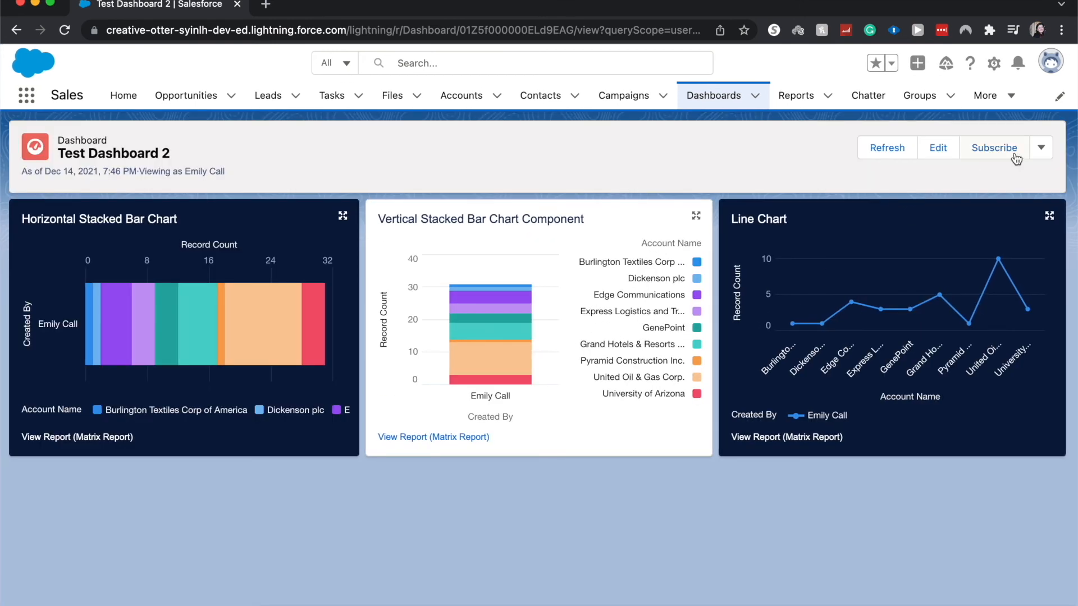
click(1040, 147)
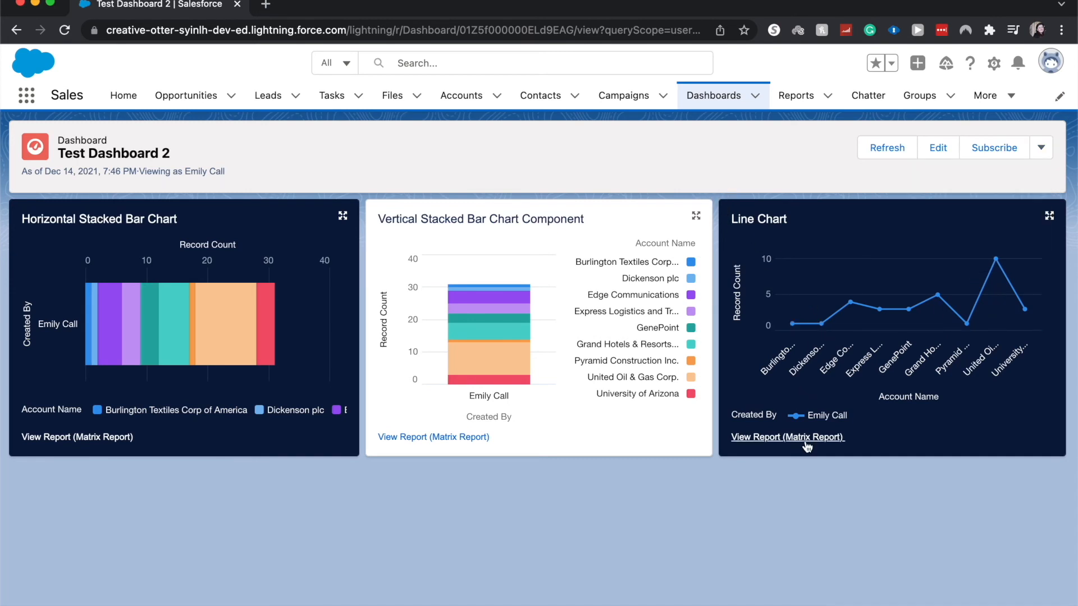
click(787, 437)
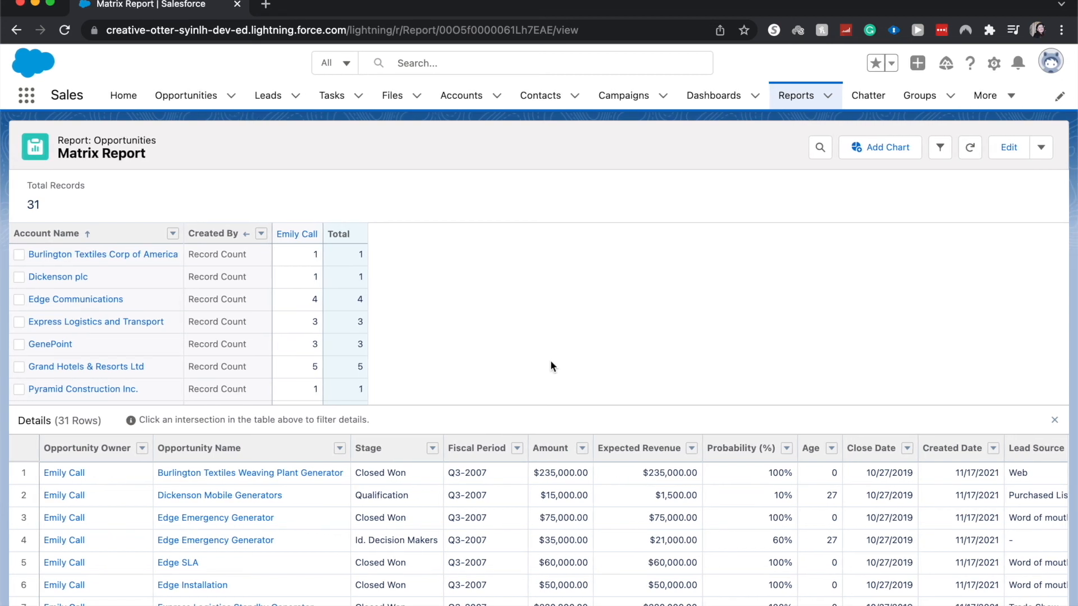
mouse_move(538, 371)
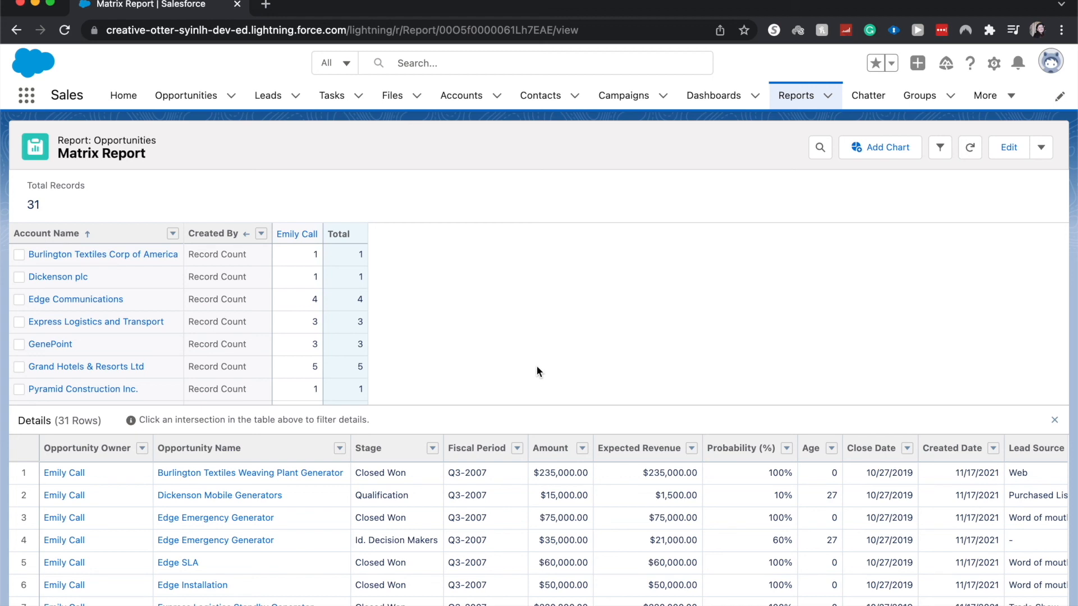
mouse_move(523, 324)
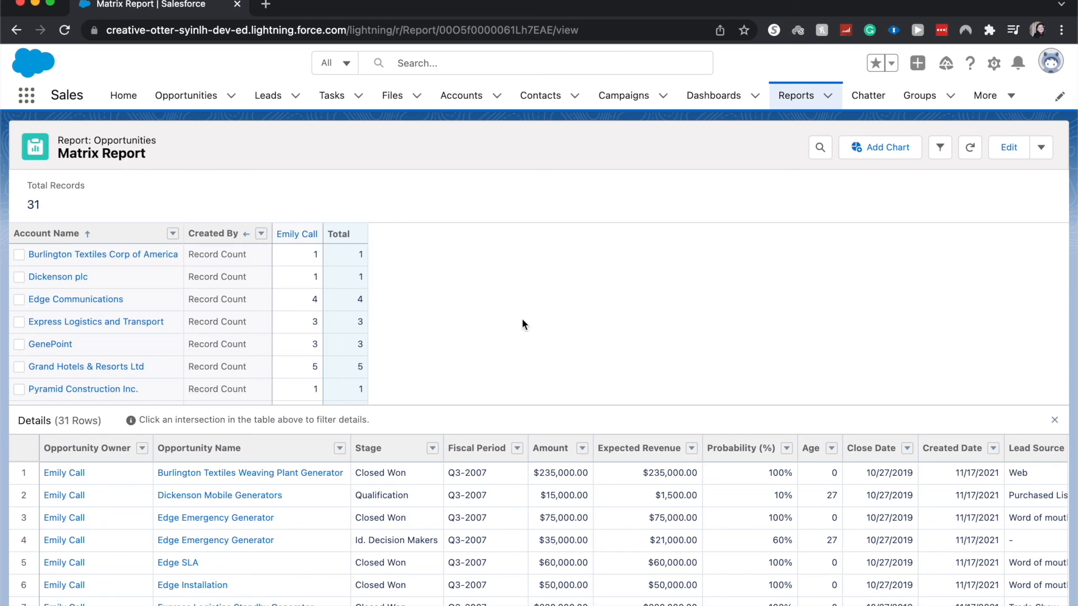